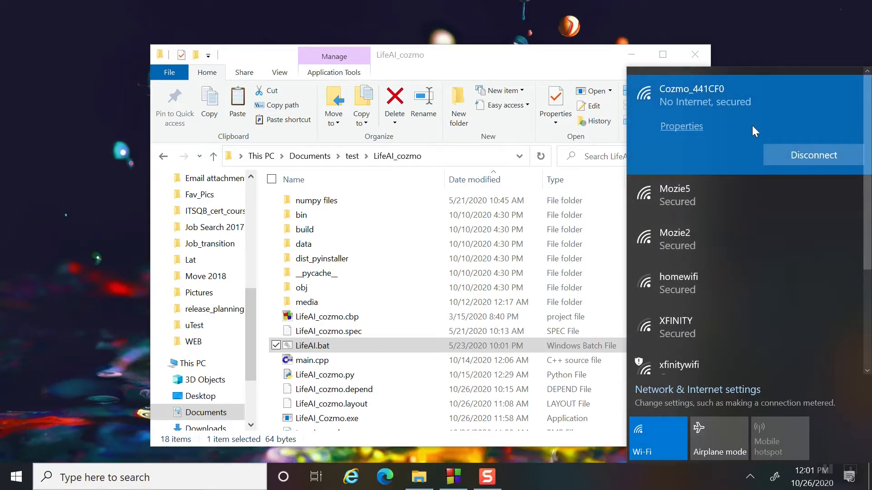
# Step: Dismiss the network flyout and run LifeAI.bat from the LifeAI_cozmo folder
pyautogui.click(511, 457)
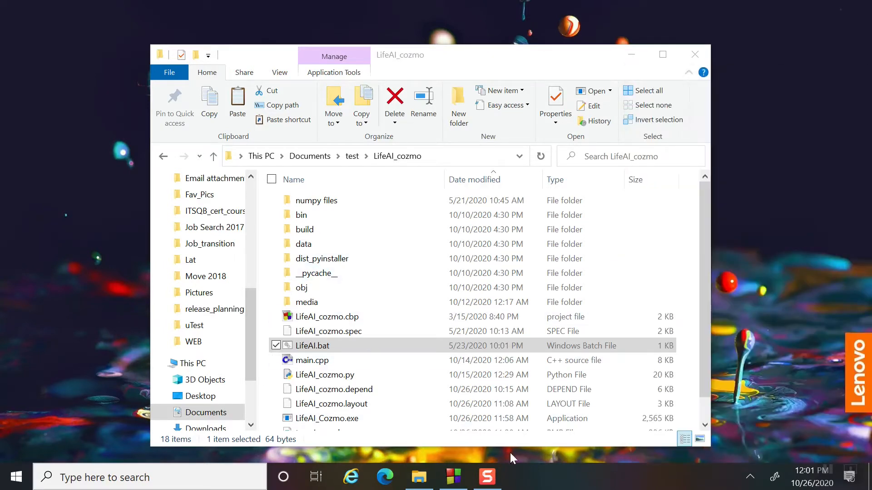
pyautogui.doubleClick(313, 345)
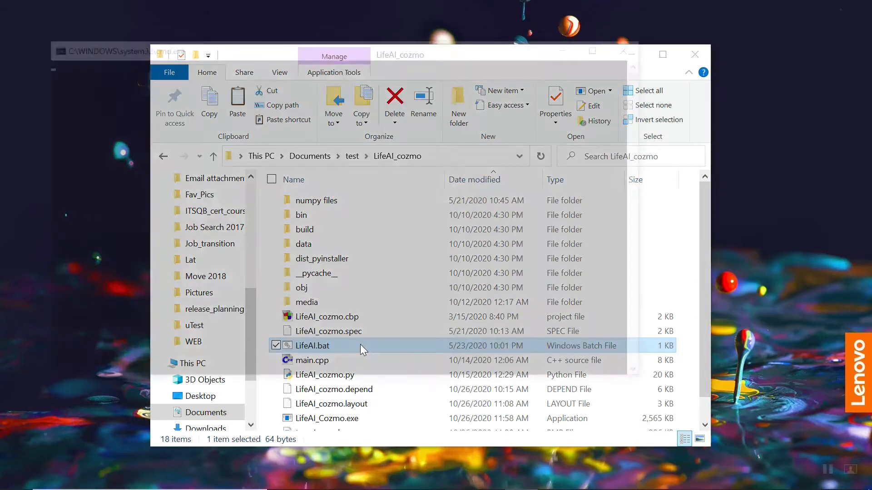
pyautogui.doubleClick(312, 345)
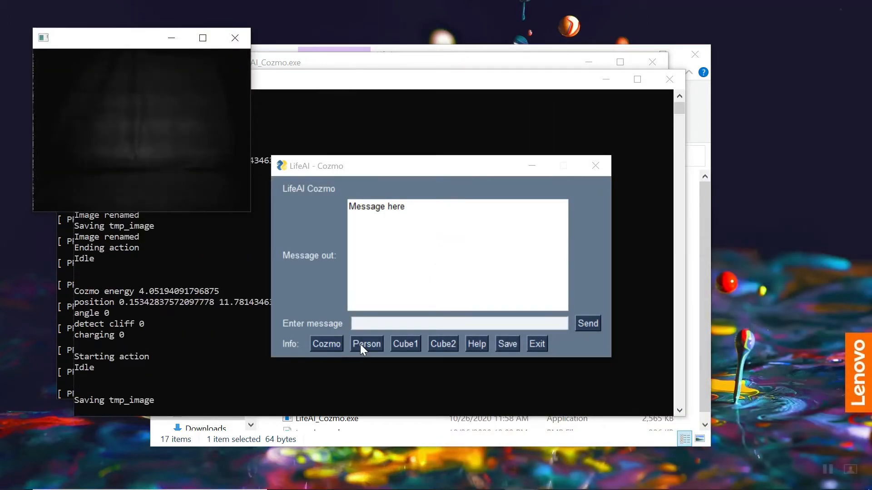
# Step: Request the Cozmo, Person, cube1 and cube2 info readouts, then the LifeAI help message
pyautogui.click(326, 343)
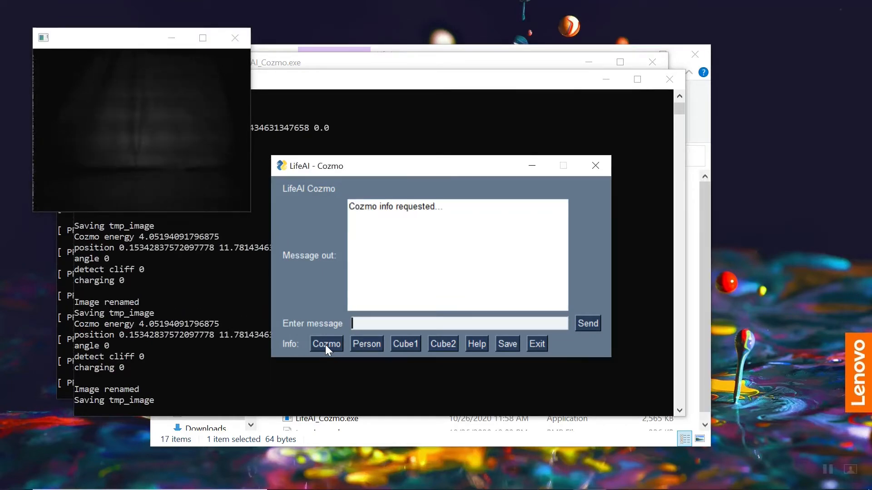
pyautogui.click(326, 343)
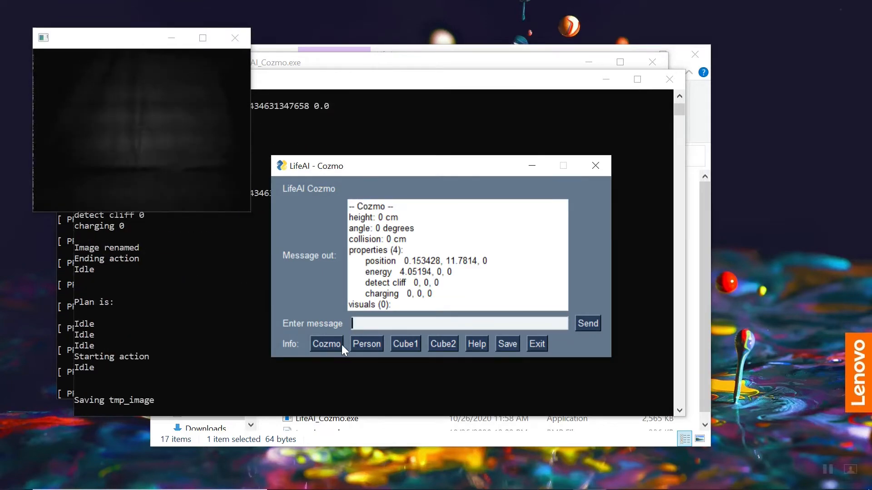
pyautogui.click(366, 343)
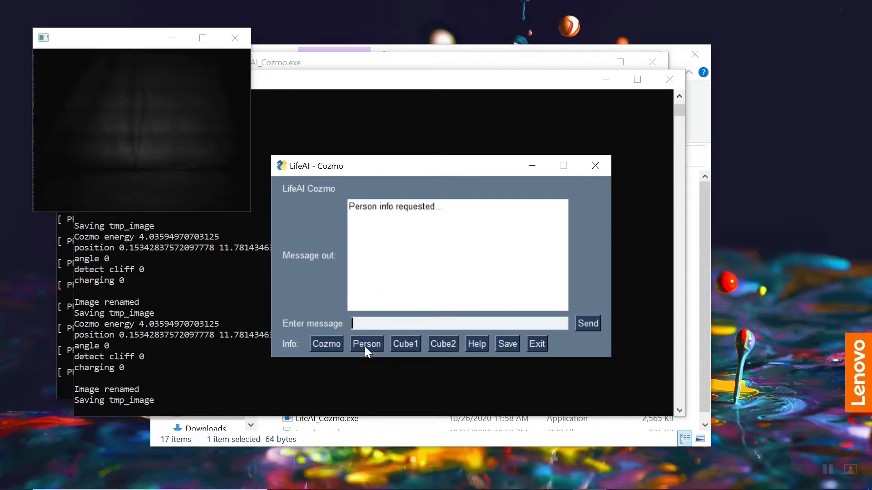
pyautogui.click(366, 343)
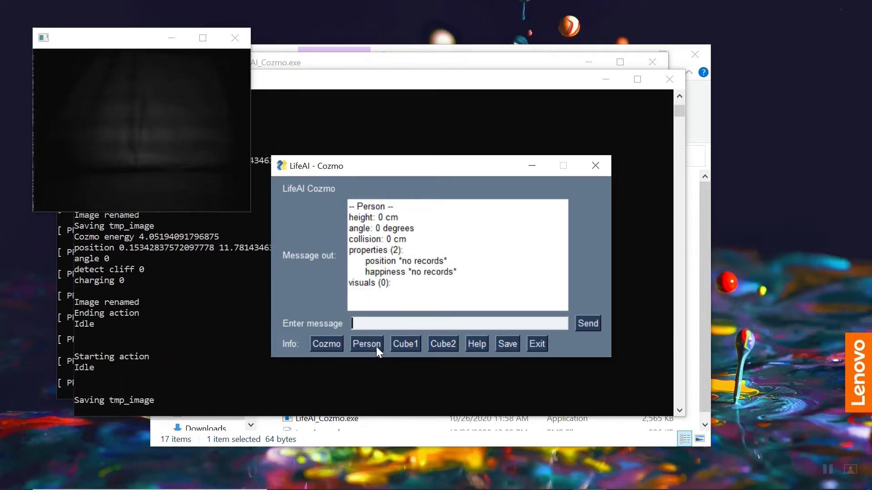
pyautogui.click(405, 343)
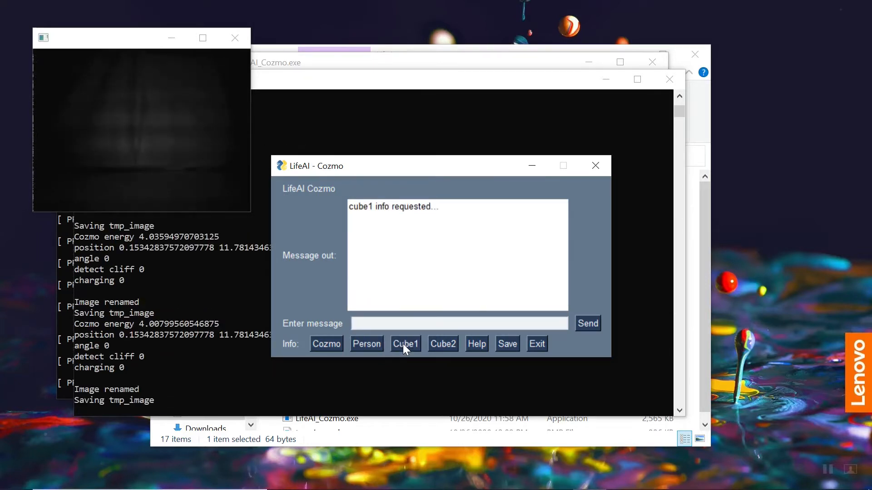
pyautogui.click(405, 344)
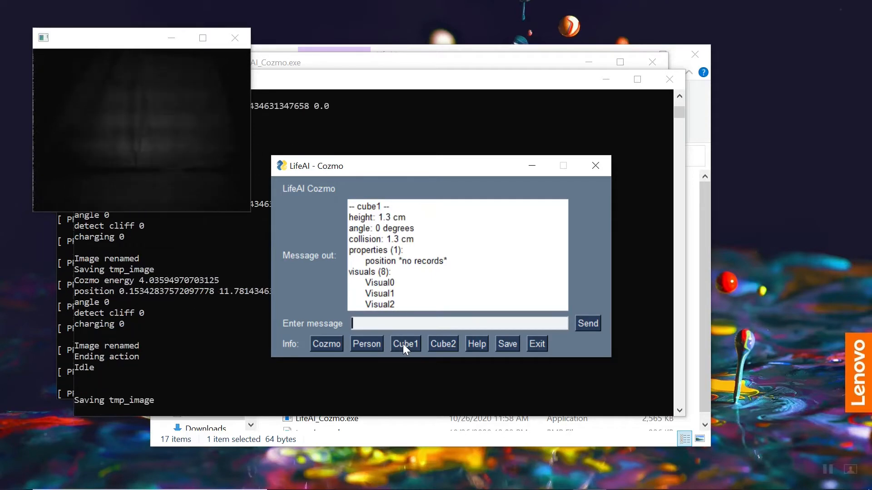
pyautogui.click(443, 343)
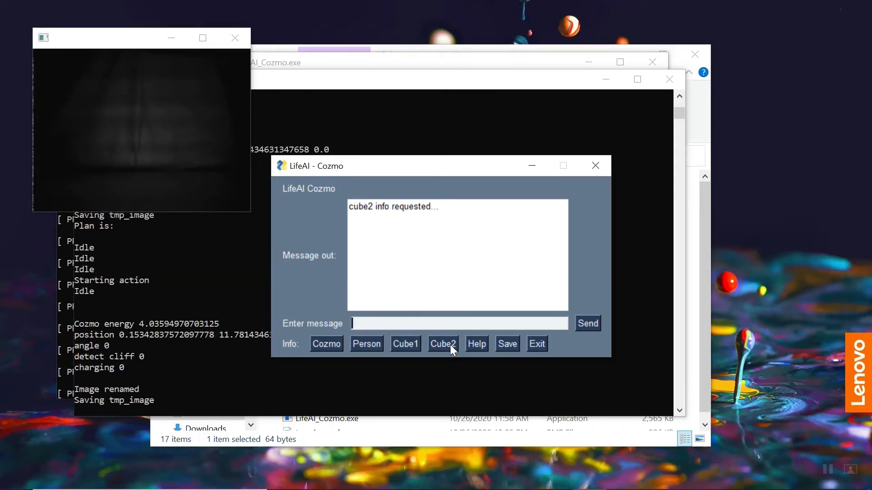
pyautogui.click(442, 344)
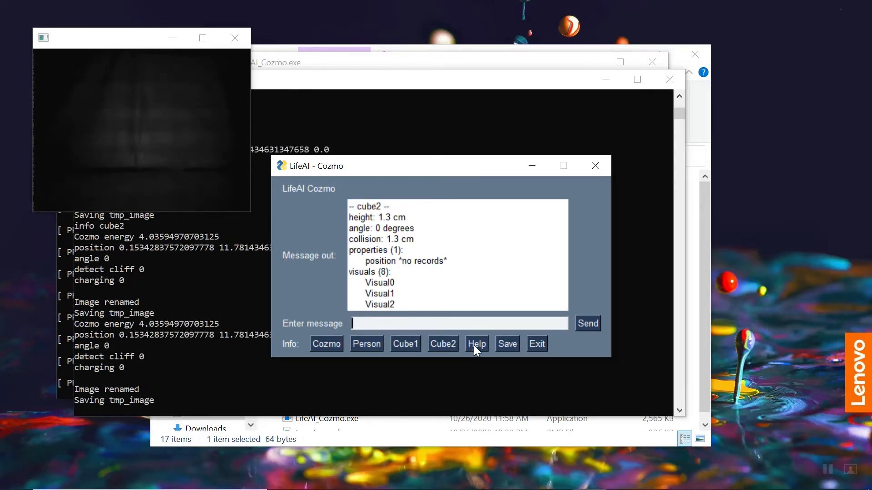
pyautogui.click(476, 344)
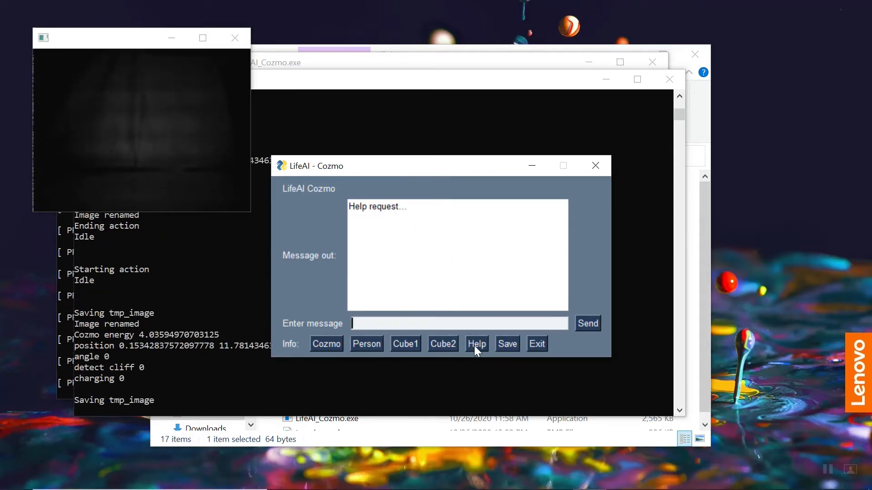
pyautogui.click(477, 343)
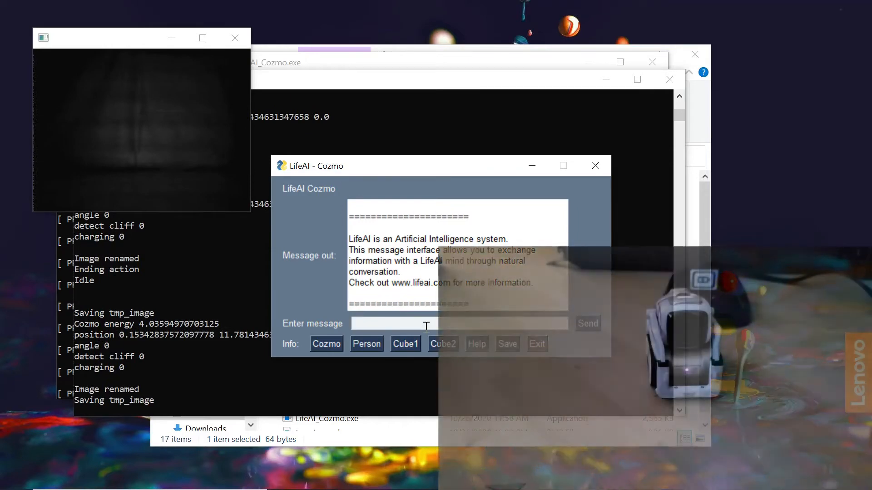
# Step: Send the mind 'I am happy' and then 'How are you doing?'
pyautogui.write('I am happy')
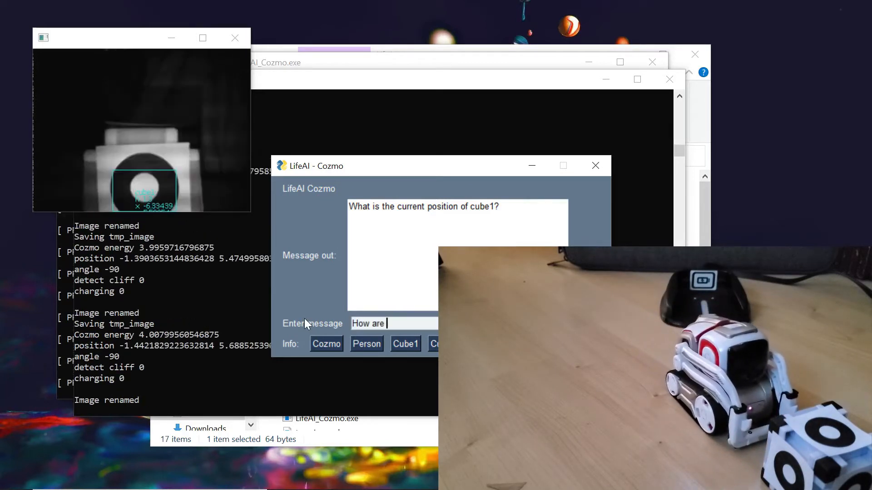
pyautogui.write('you doing?')
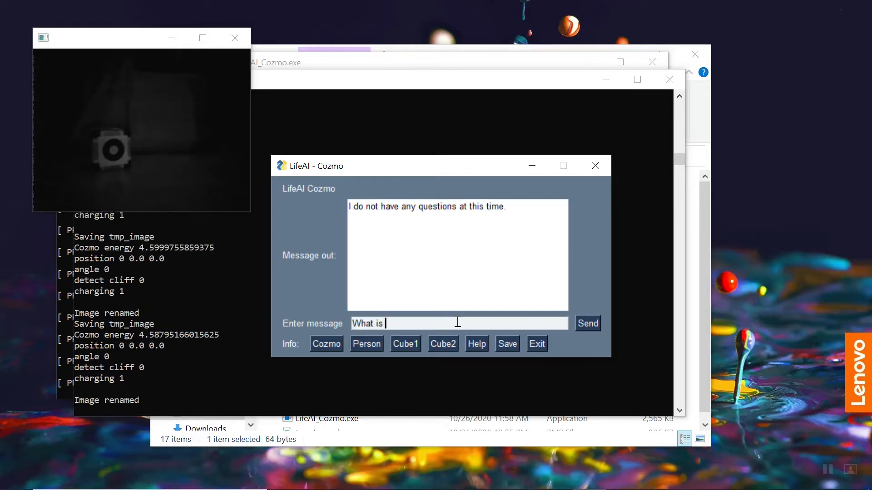
# Step: Ask the mind 'What is your name?' and clear the message field afterwards
pyautogui.write('your name?')
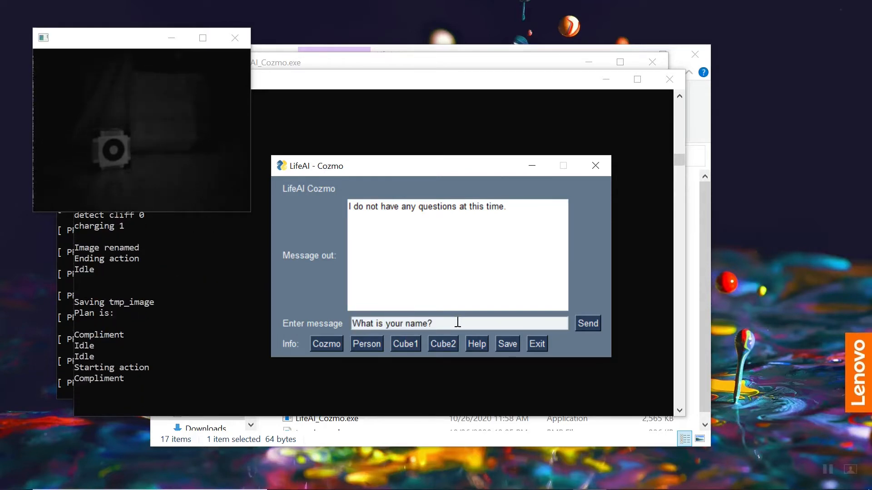
pyautogui.click(588, 324)
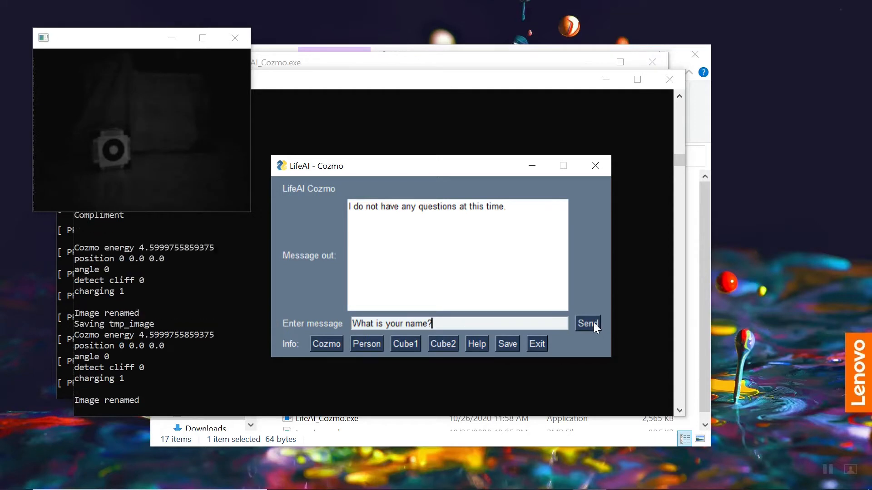
pyautogui.click(587, 323)
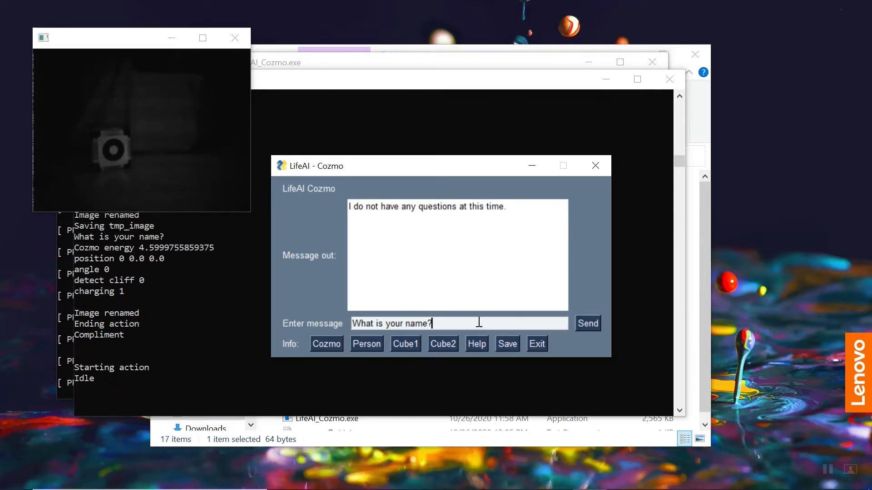
pyautogui.click(588, 324)
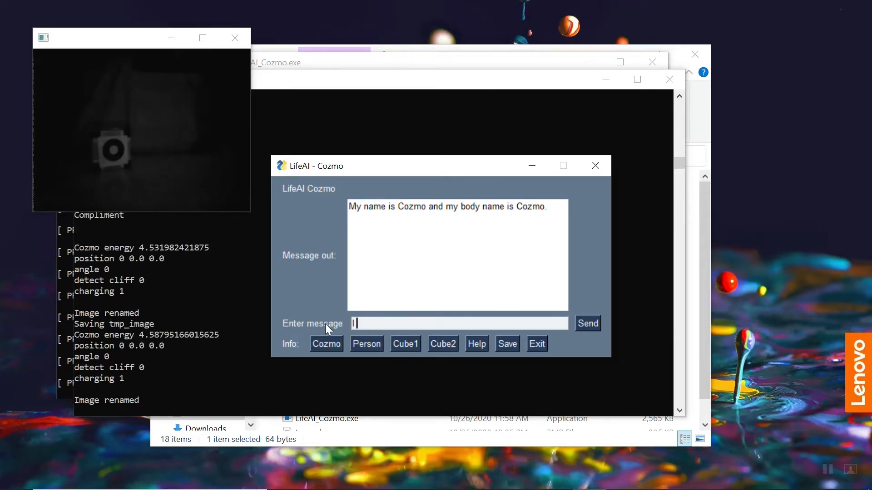
# Step: Tell the mind 'I am very happy' so it asks about cube1's position
pyautogui.write('I am very happy')
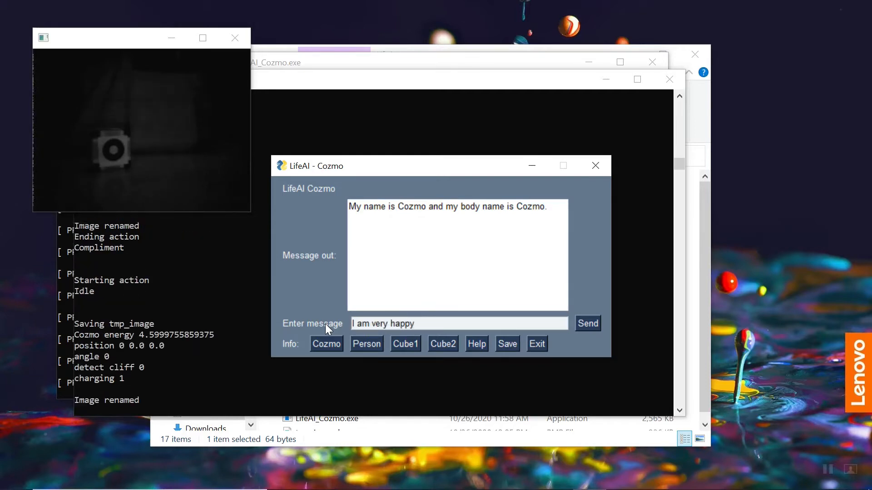
pyautogui.click(588, 323)
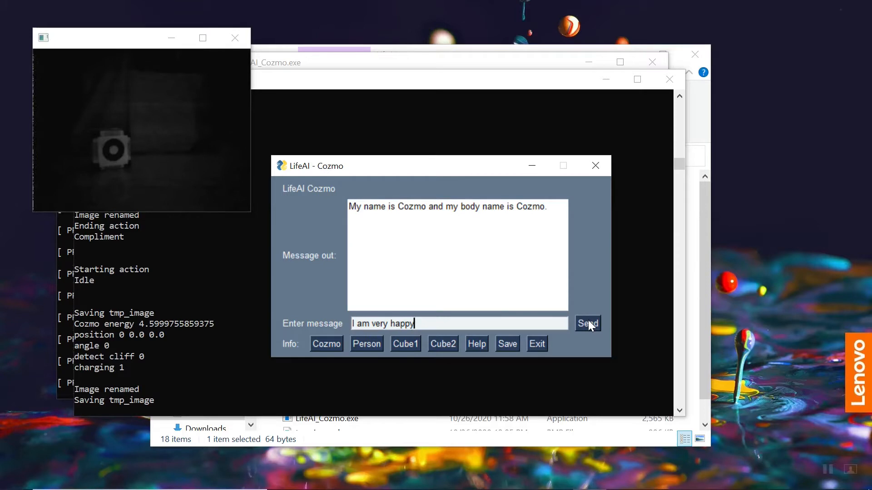
pyautogui.click(587, 323)
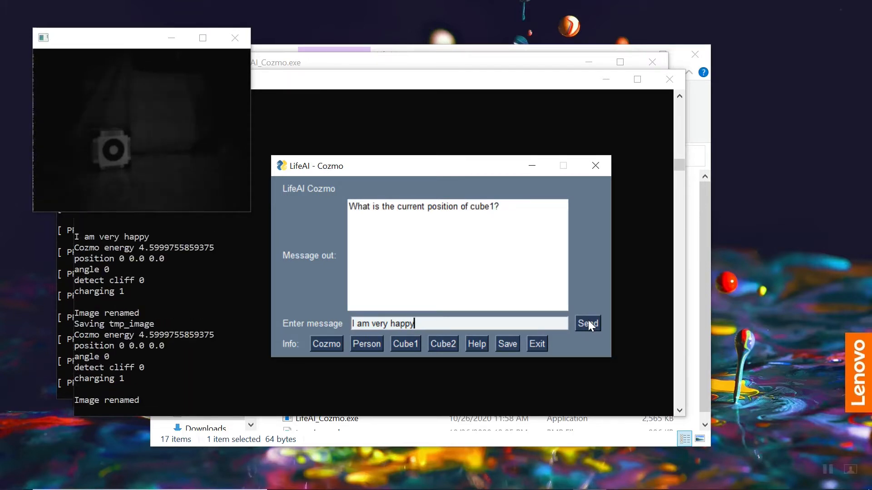
pyautogui.click(587, 323)
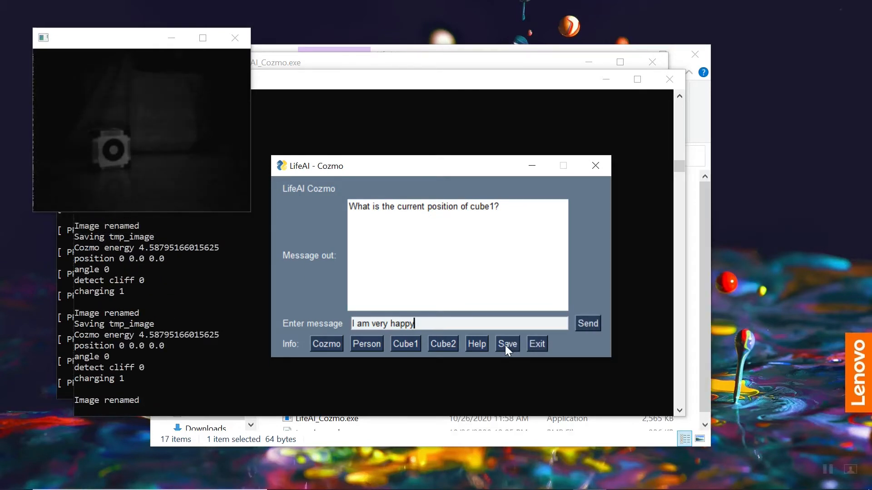
# Step: Save the mind's memory and bring the LifeAI_cozmo folder window forward
pyautogui.click(506, 343)
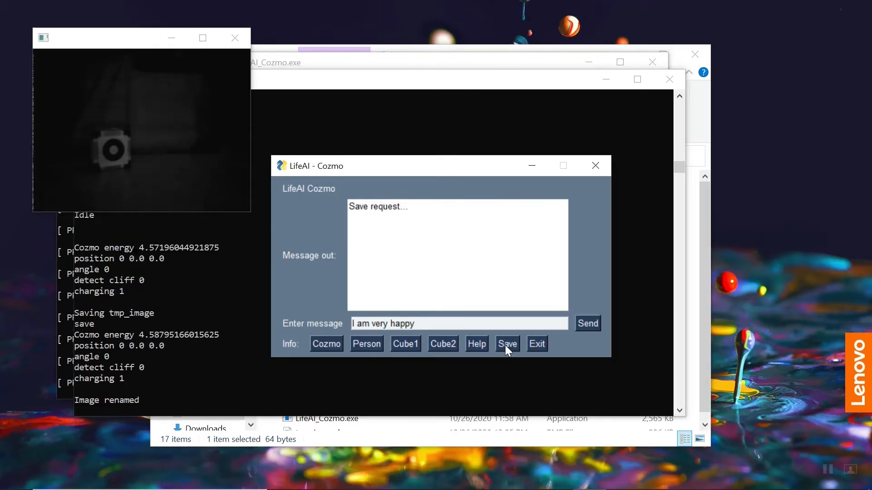
pyautogui.click(506, 344)
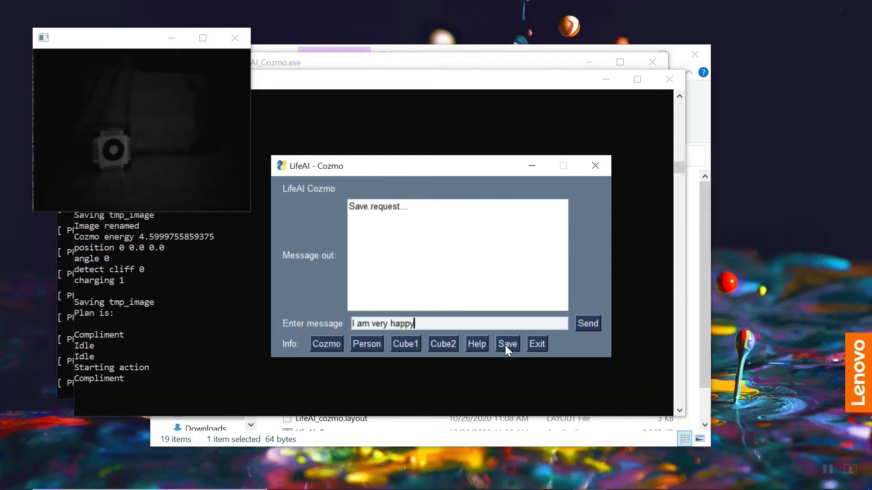
pyautogui.click(506, 343)
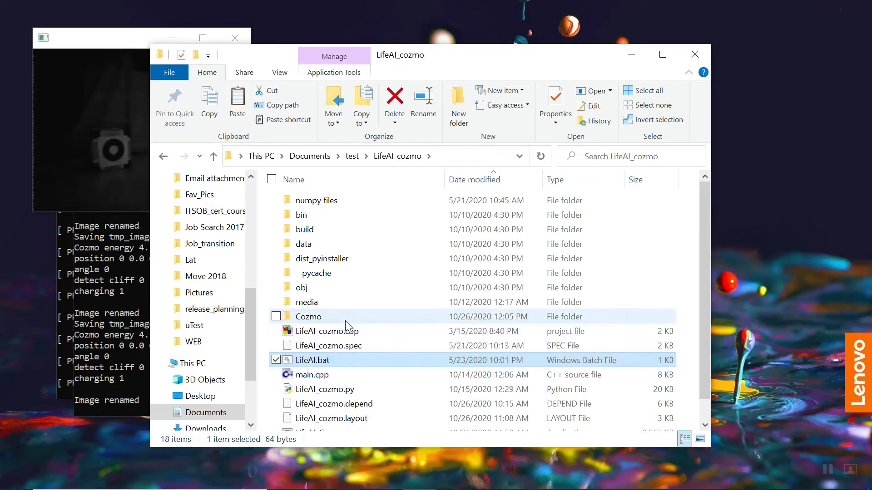
# Step: Enter the new Cozmo data folder and open its data.csv file
pyautogui.click(309, 316)
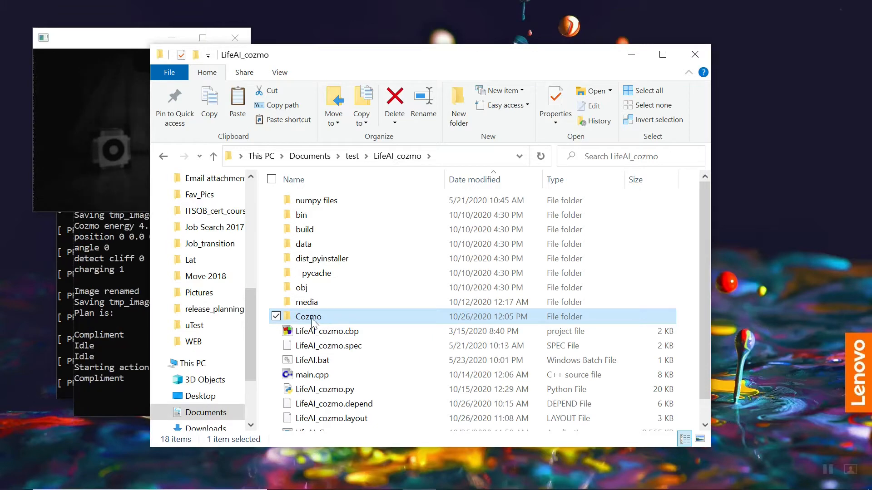
pyautogui.doubleClick(308, 316)
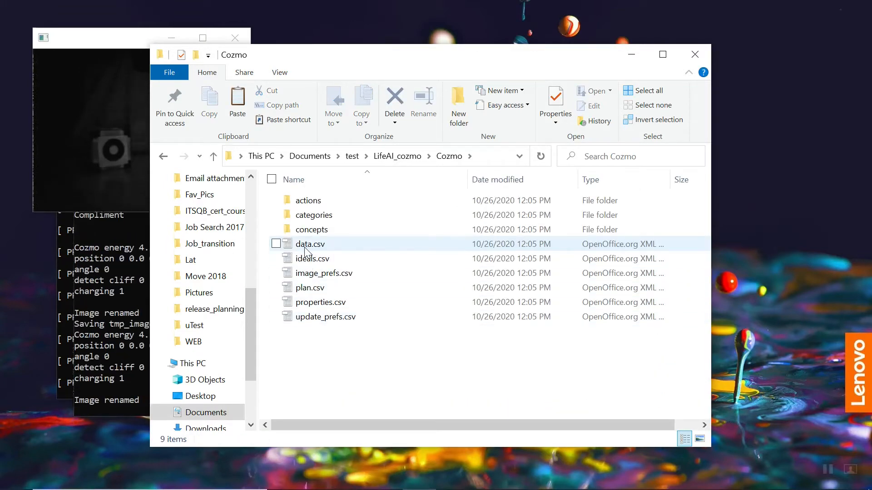
pyautogui.click(310, 244)
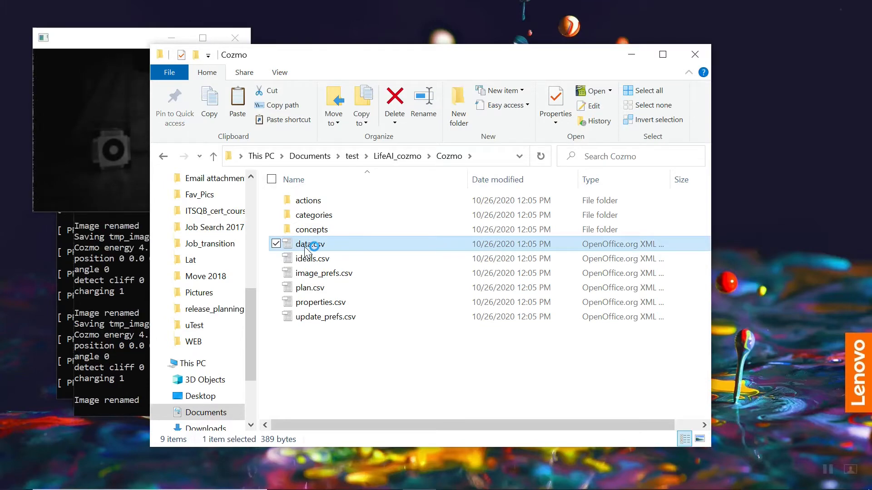
pyautogui.doubleClick(310, 245)
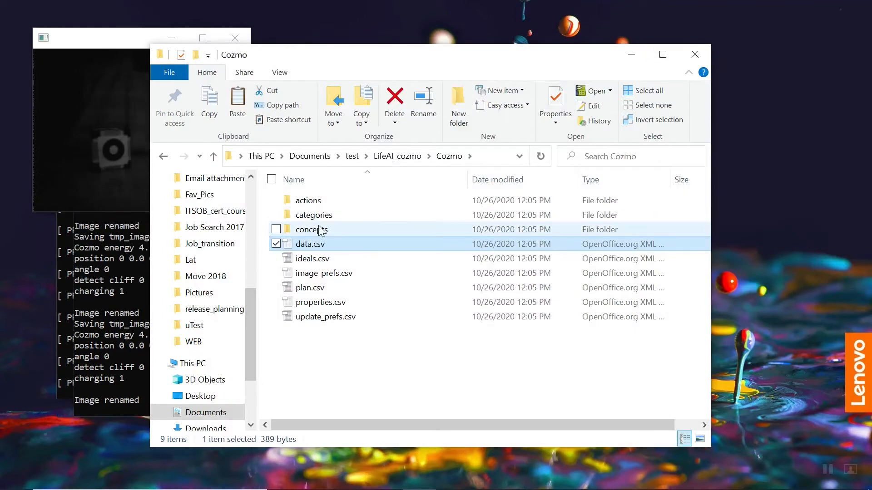
# Step: Drill into concepts > cube2 > properties > position and open records.csv
pyautogui.doubleClick(311, 230)
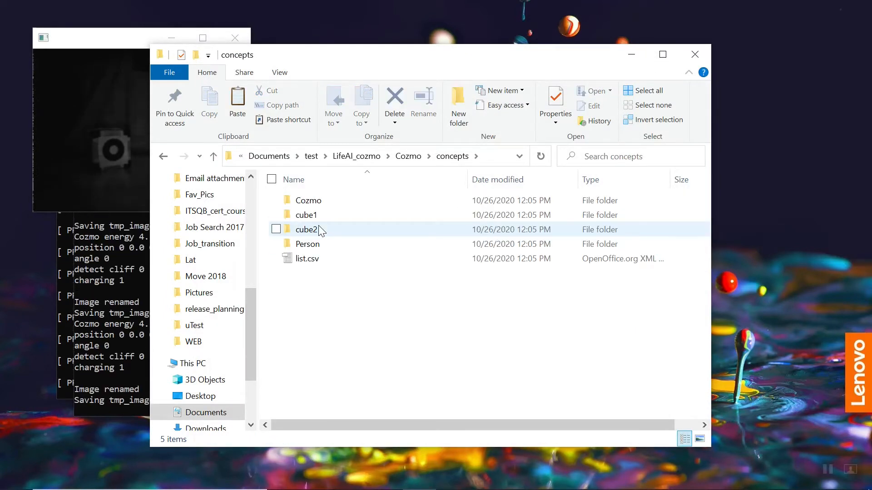
pyautogui.doubleClick(306, 229)
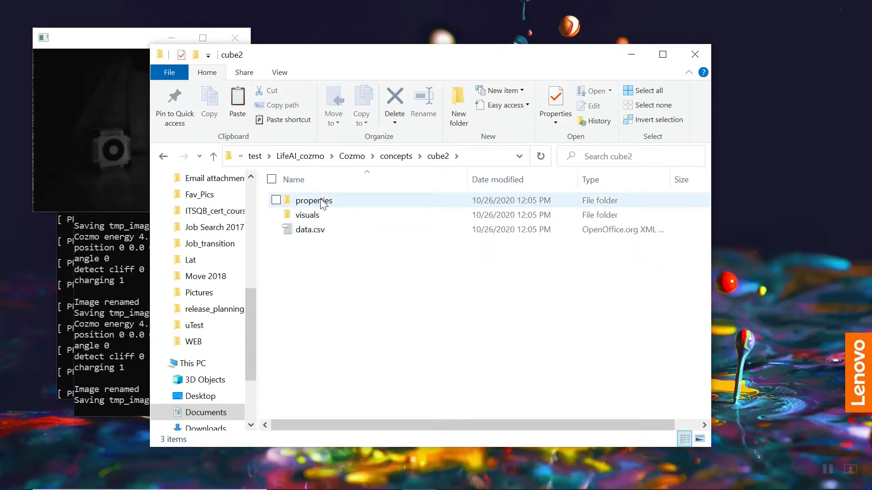
pyautogui.doubleClick(314, 200)
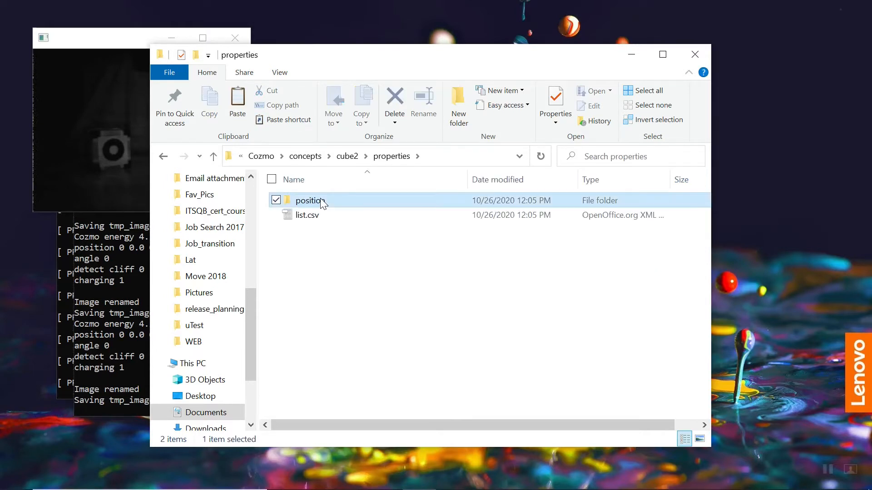
pyautogui.doubleClick(310, 200)
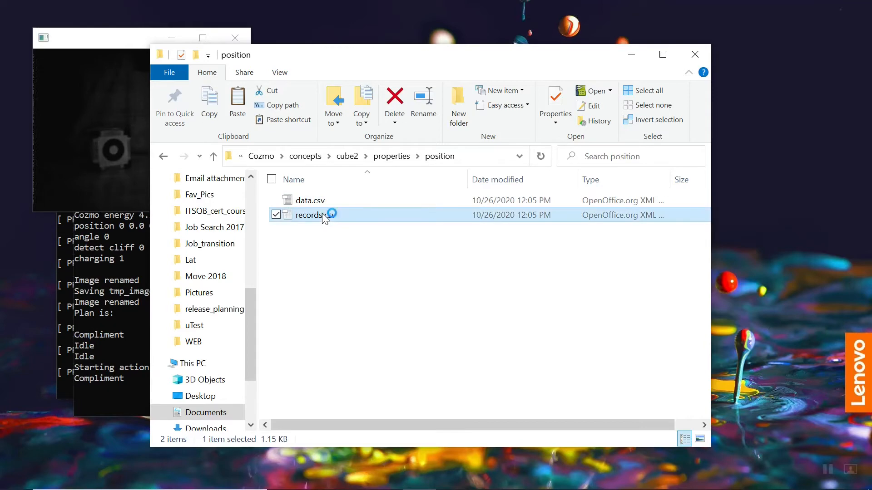
pyautogui.doubleClick(310, 215)
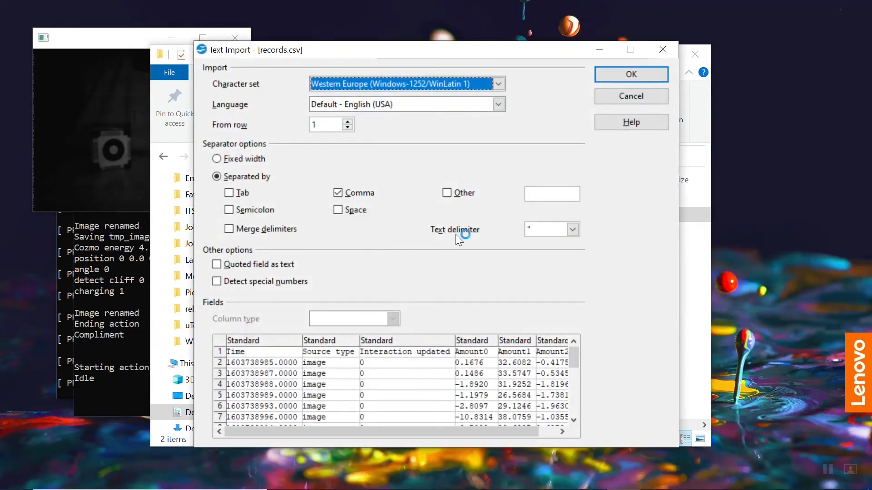
# Step: Accept the comma-separated Text Import settings to load records.csv in Calc
pyautogui.click(631, 73)
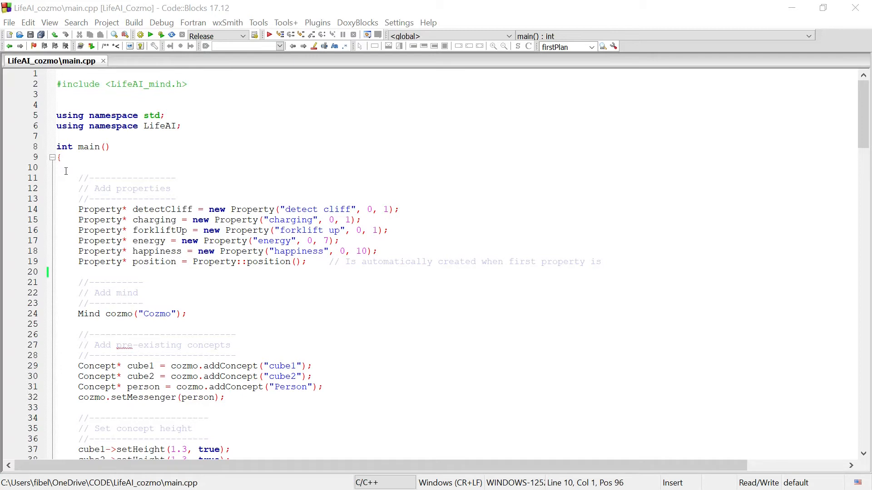
pyautogui.moveTo(138, 200)
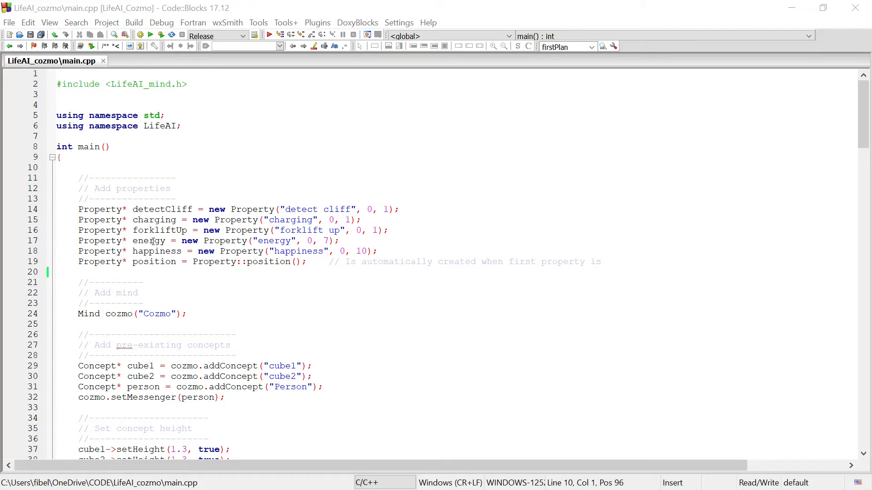
pyautogui.click(155, 241)
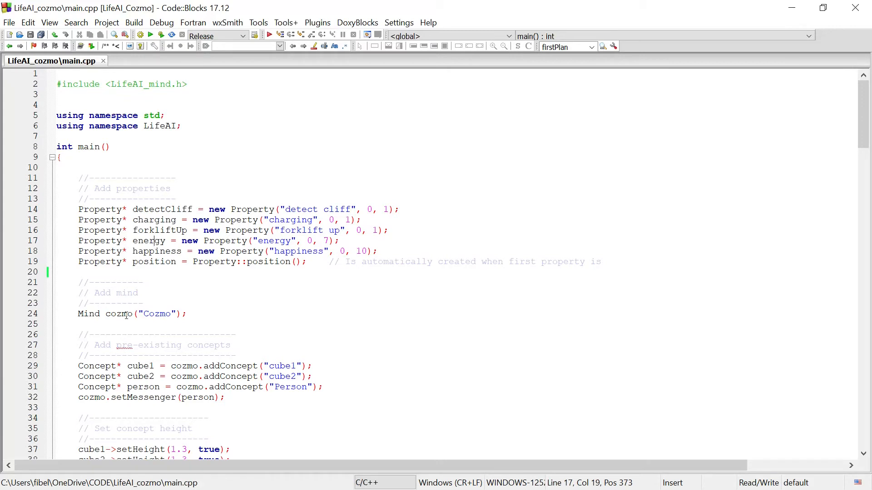
pyautogui.moveTo(126, 313)
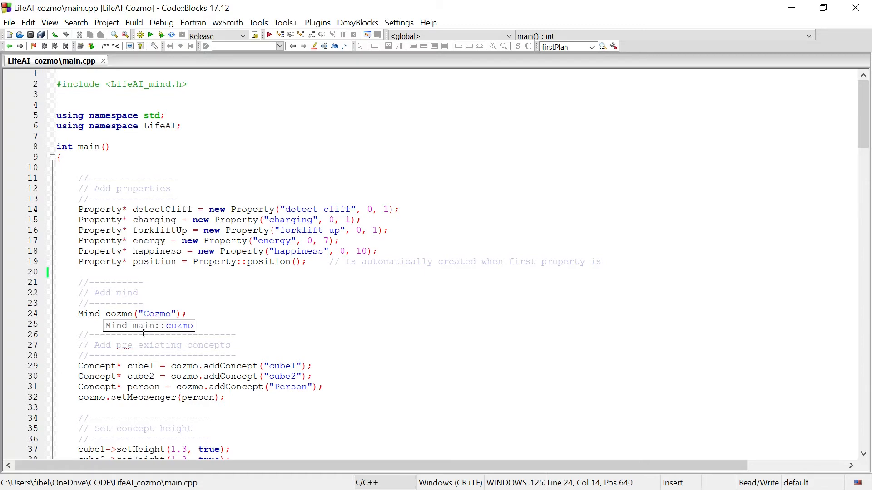
pyautogui.scroll(-3)
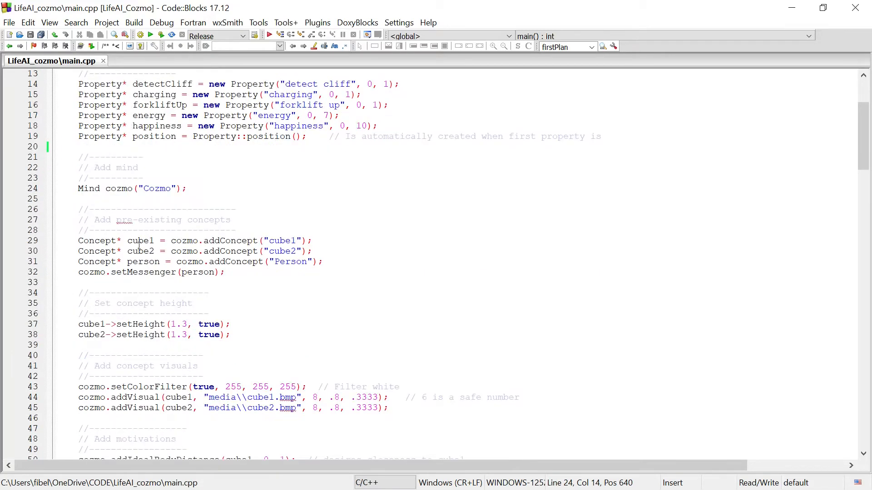
pyautogui.click(143, 262)
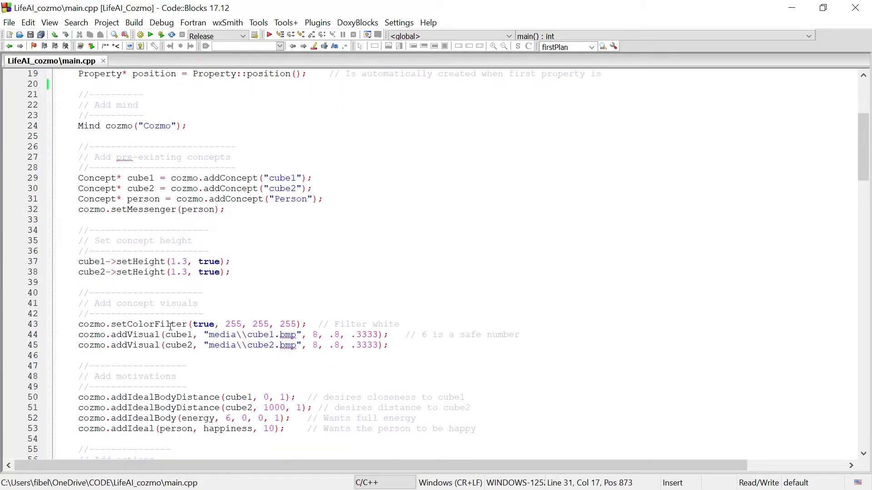
pyautogui.scroll(-3)
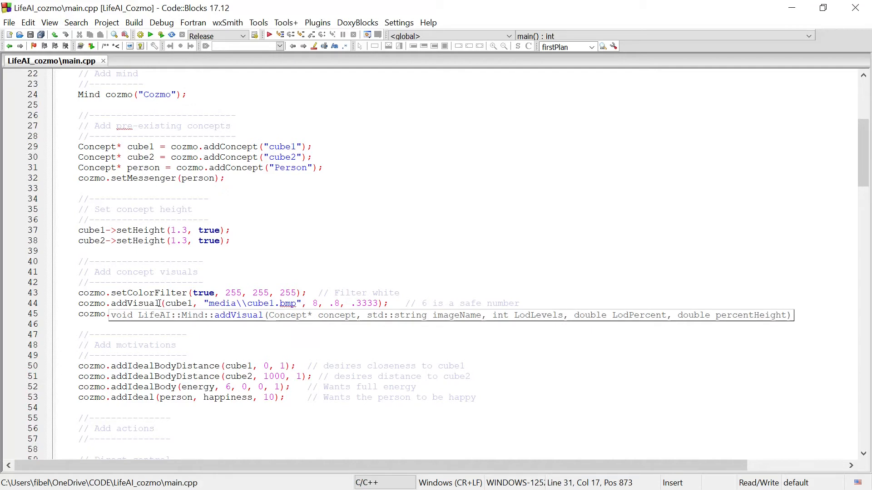
pyautogui.write('cozmo.addVisual(cube2, "media\\\\cube2.bmp", 8, .8, .3333);')
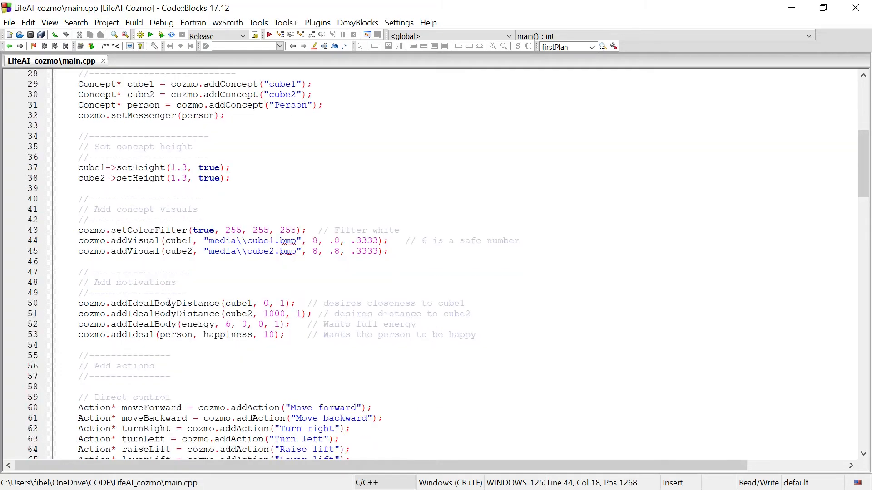
pyautogui.scroll(-3)
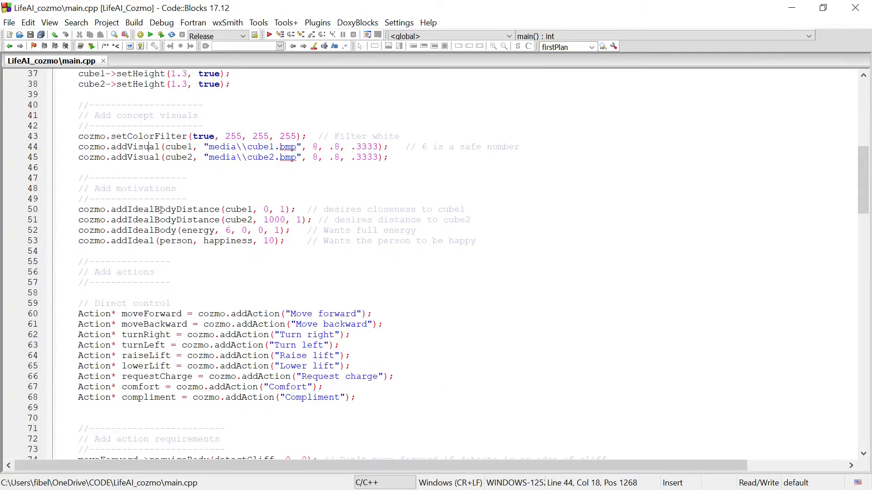
pyautogui.moveTo(155, 220)
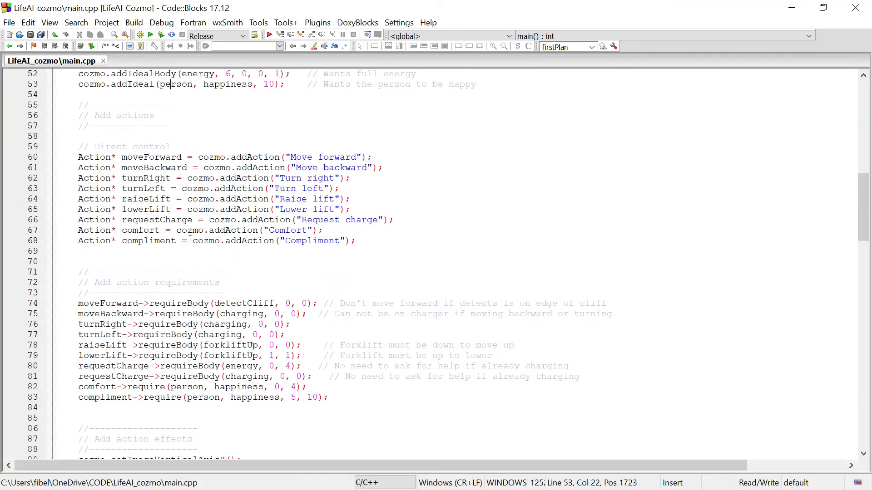
pyautogui.moveTo(133, 157)
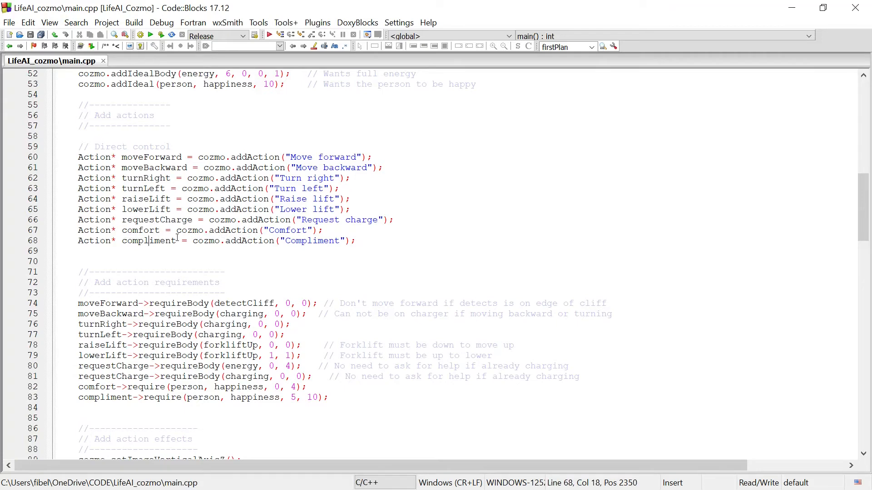
pyautogui.moveTo(294, 249)
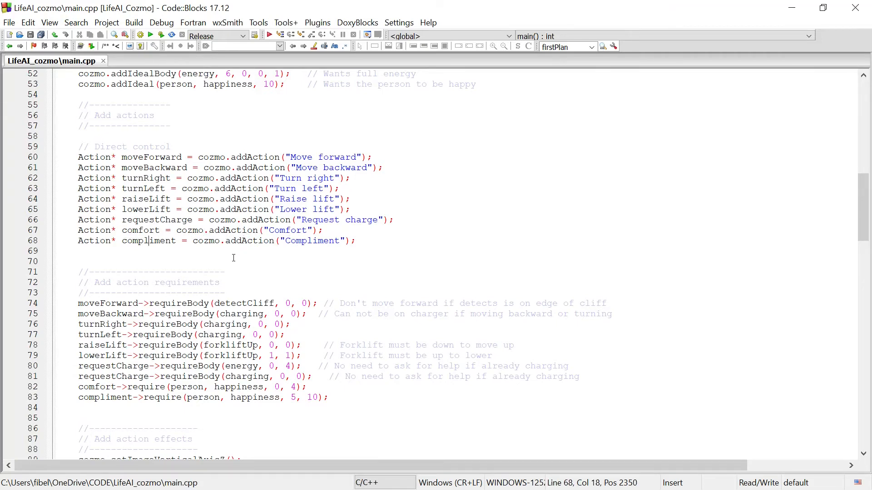
pyautogui.scroll(-3)
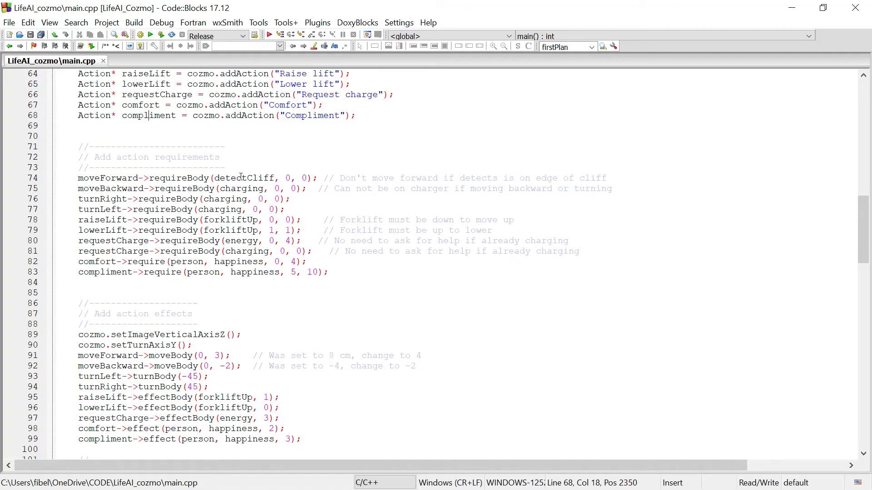
pyautogui.scroll(-3)
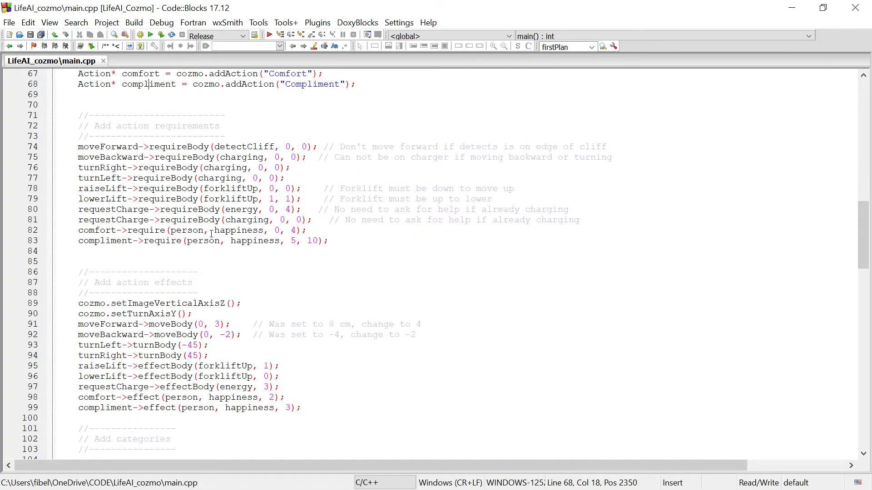
pyautogui.scroll(-3)
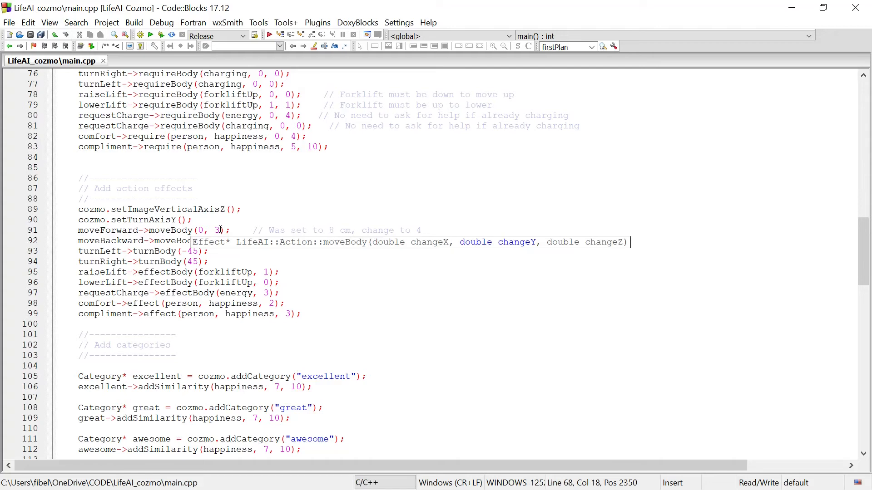
pyautogui.moveTo(174, 251)
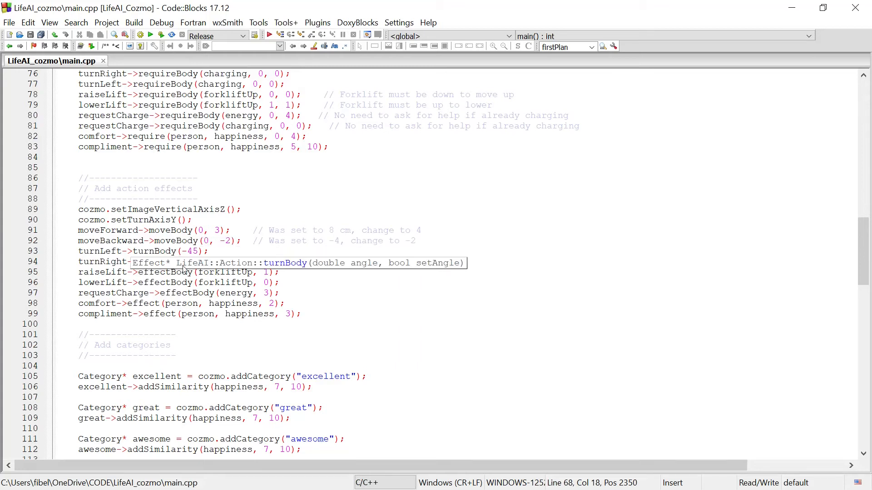
pyautogui.moveTo(186, 304)
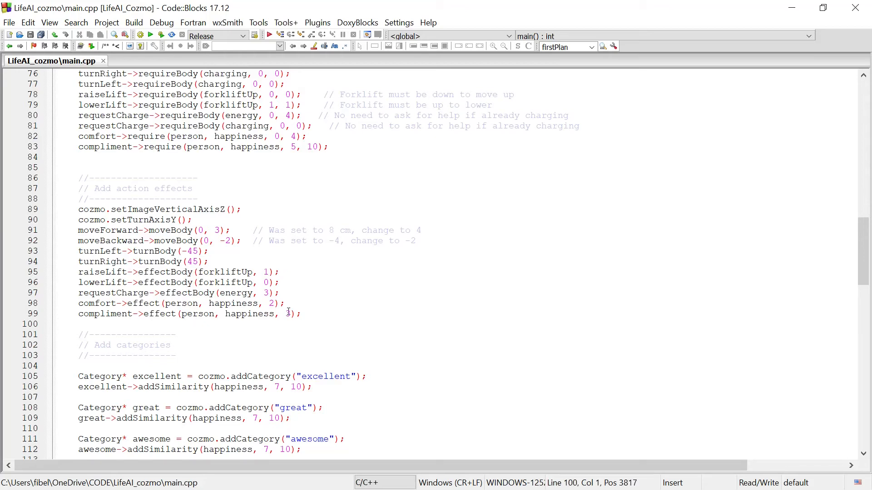
pyautogui.scroll(-3)
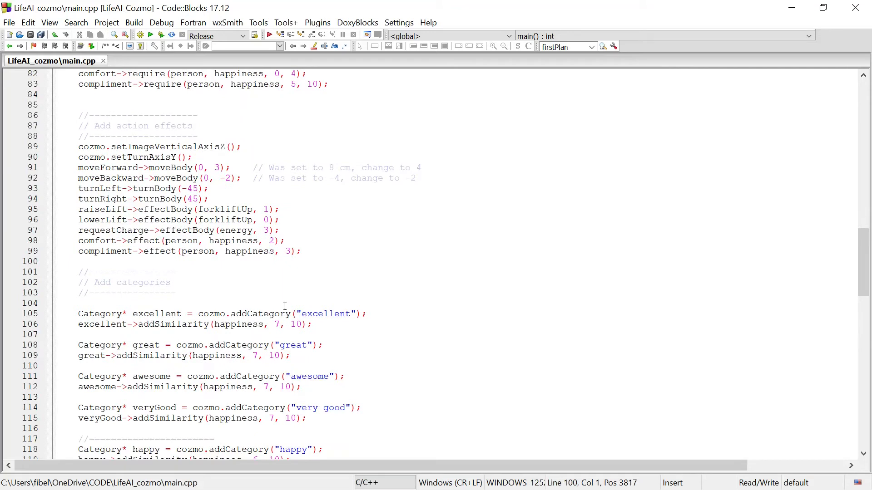
pyautogui.scroll(-3)
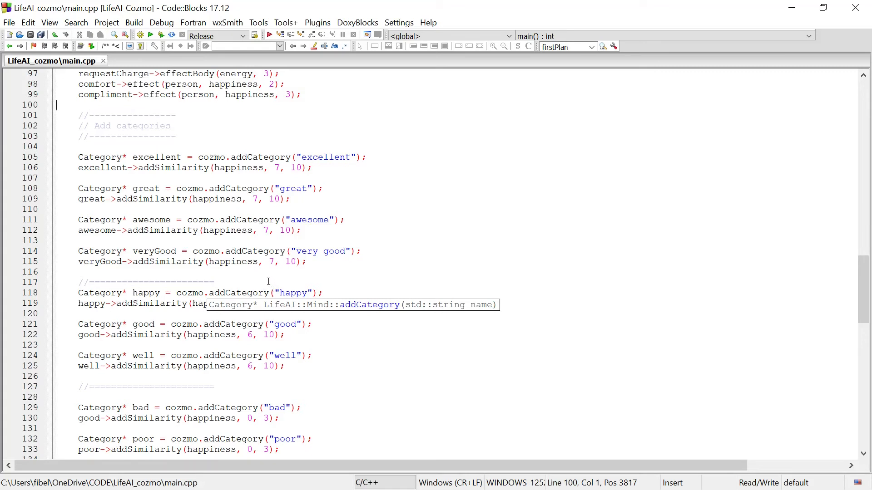
pyautogui.moveTo(145, 184)
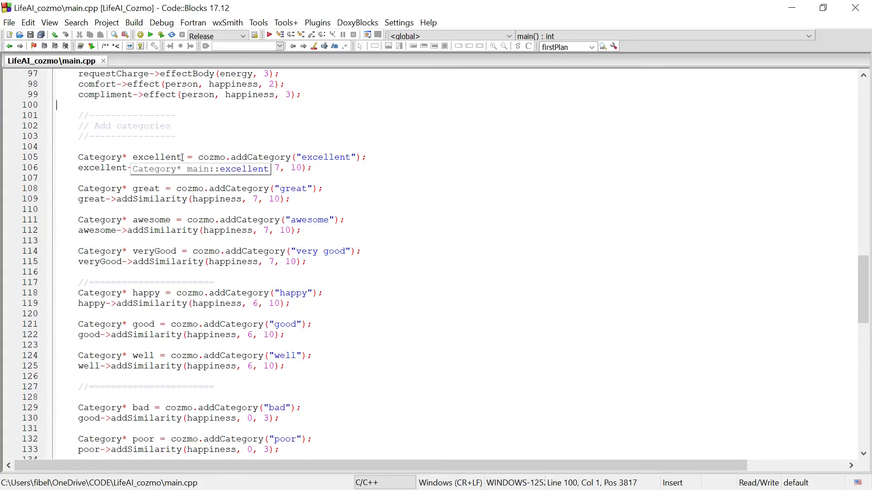
pyautogui.moveTo(283, 157)
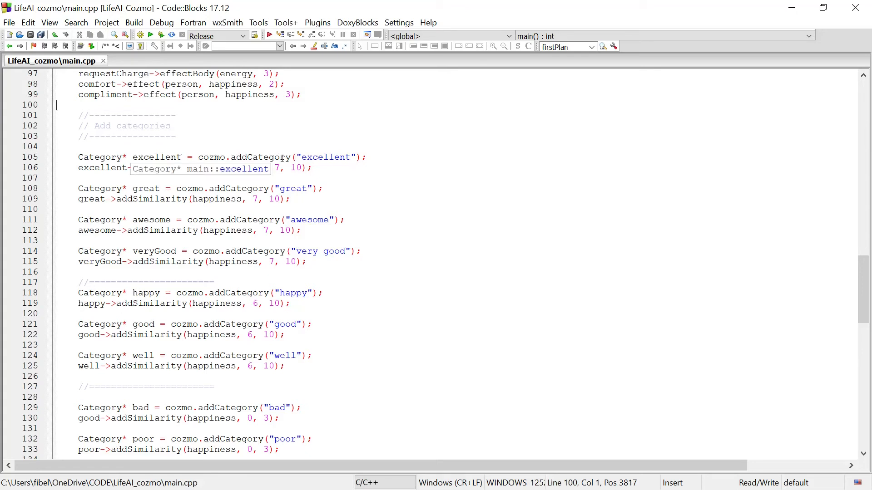
pyautogui.moveTo(191, 176)
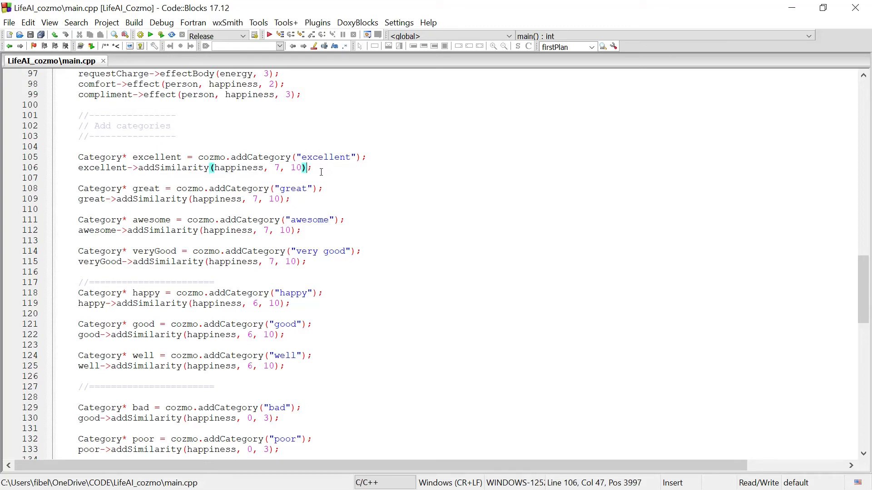
pyautogui.scroll(-3)
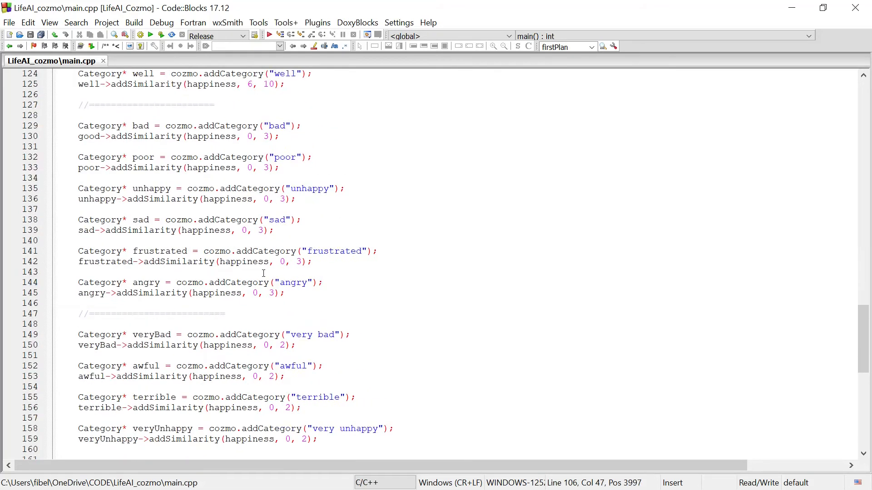
pyautogui.scroll(-3)
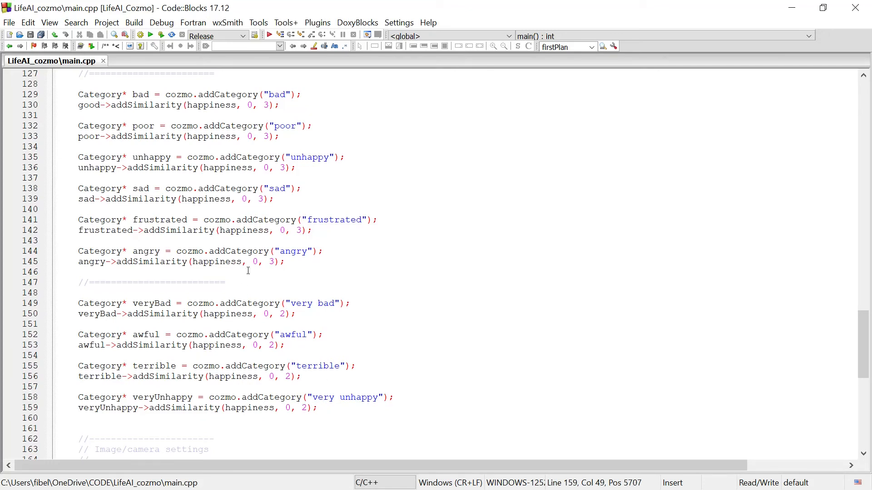
pyautogui.moveTo(347, 379)
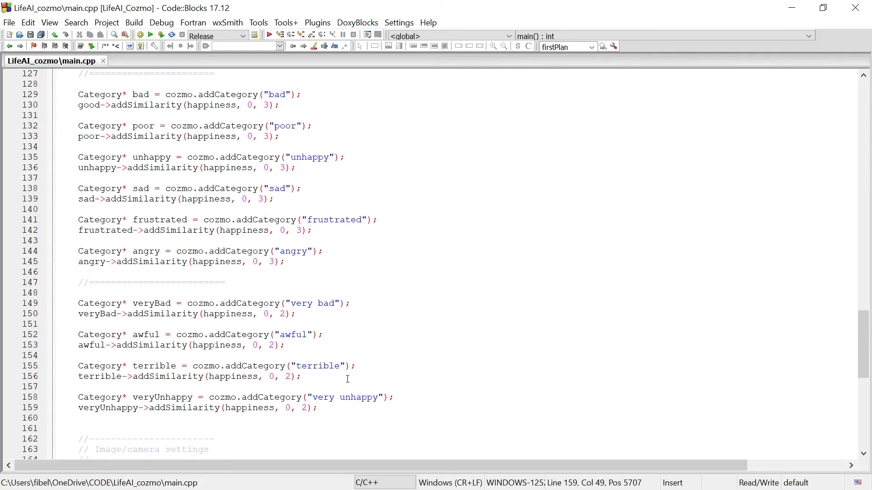
pyautogui.scroll(-3)
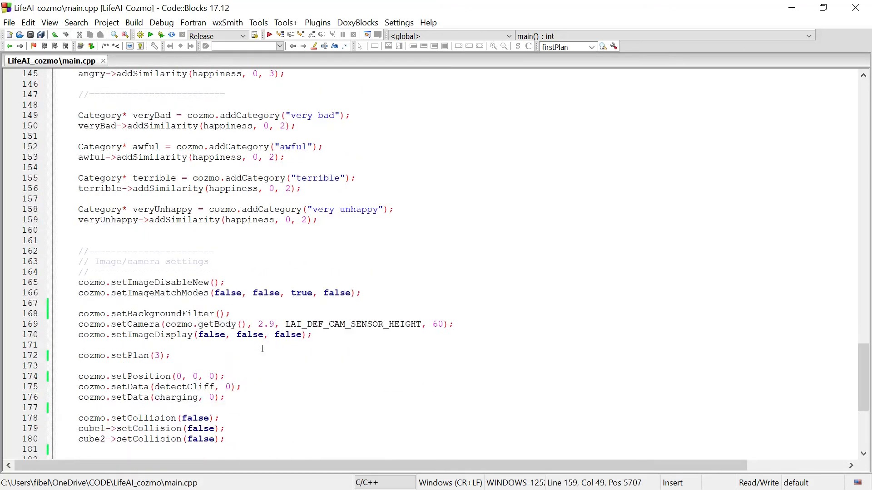
pyautogui.scroll(-3)
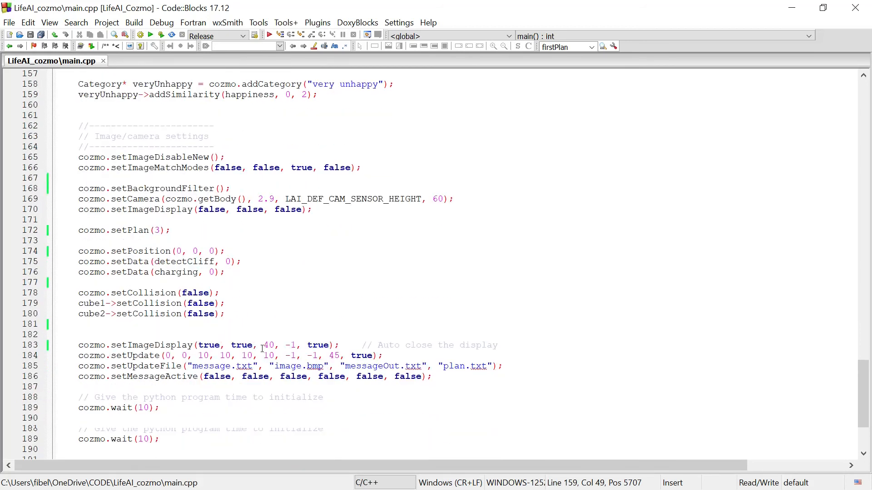
pyautogui.scroll(-3)
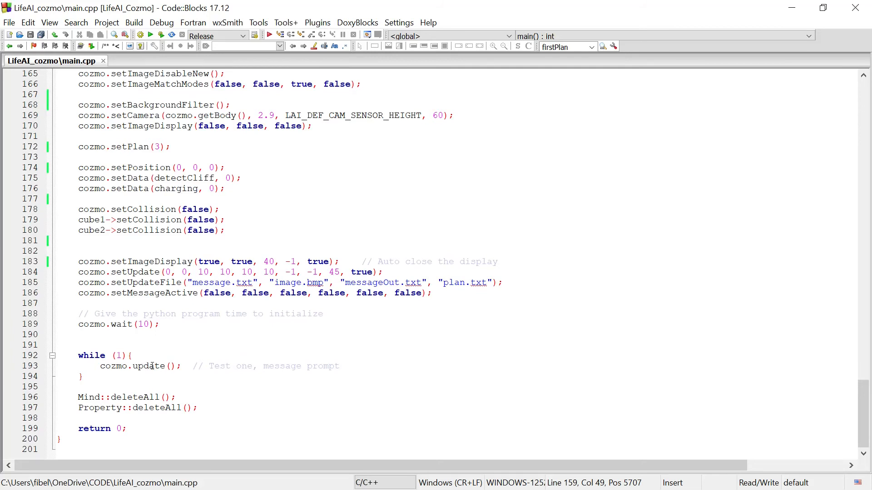
pyautogui.moveTo(151, 366)
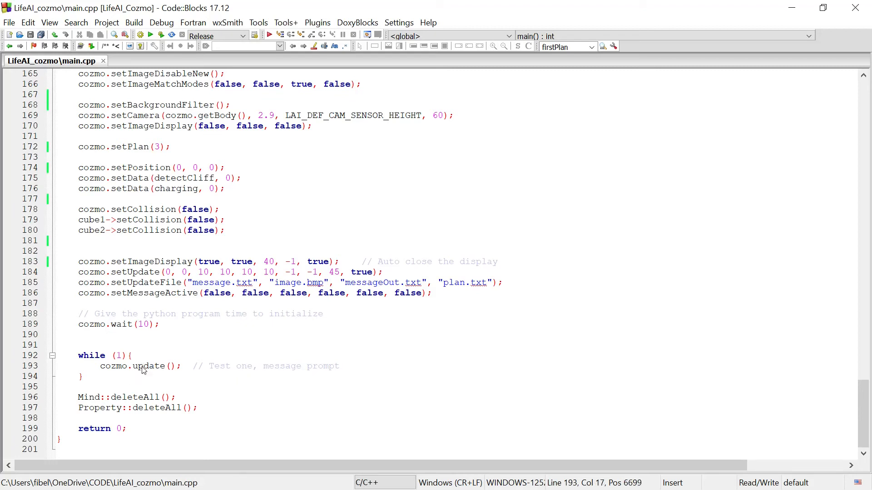
# Step: Jump to Mind::update in LifeAI_Mind.cpp and scroll through its timed update blocks
pyautogui.click(157, 60)
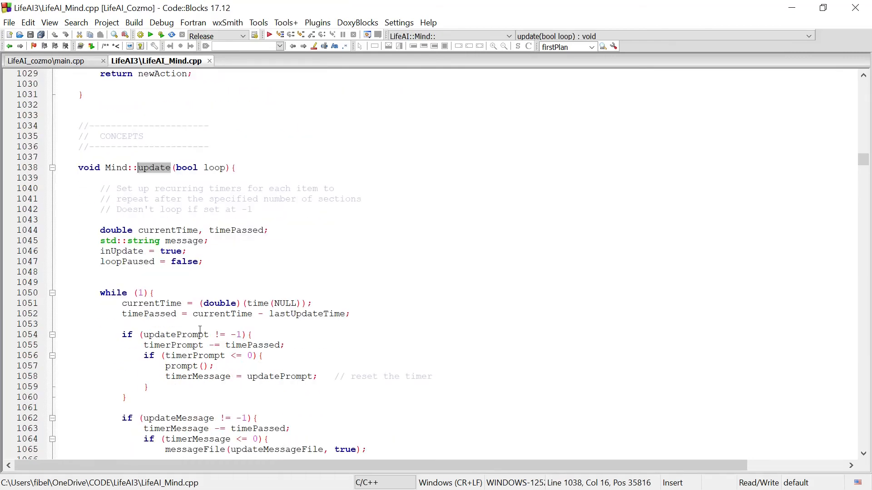
pyautogui.scroll(-3)
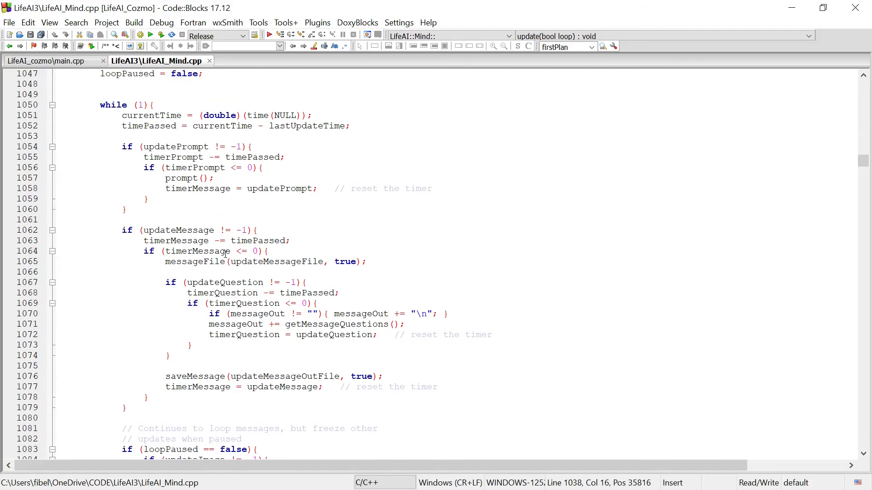
pyautogui.scroll(-3)
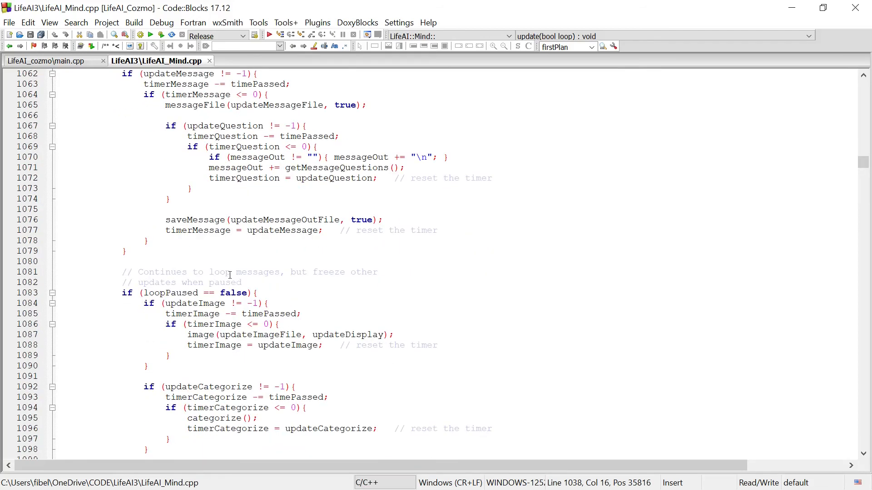
pyautogui.scroll(-3)
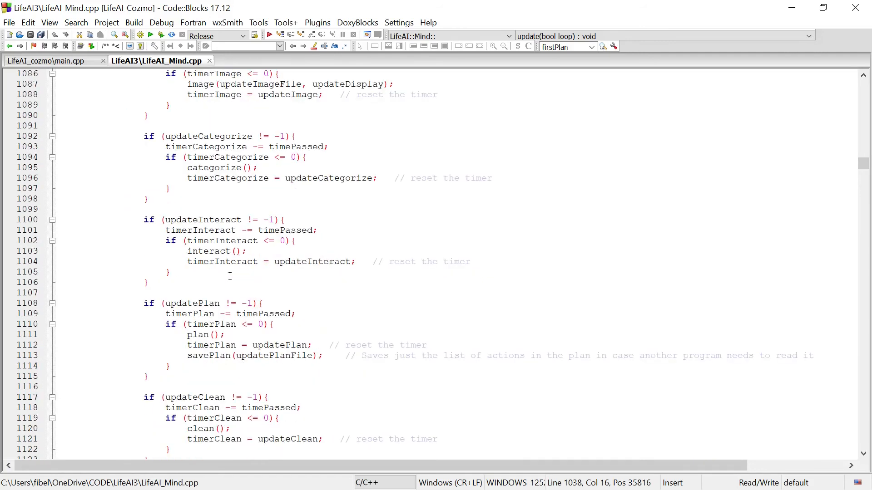
pyautogui.moveTo(175, 300)
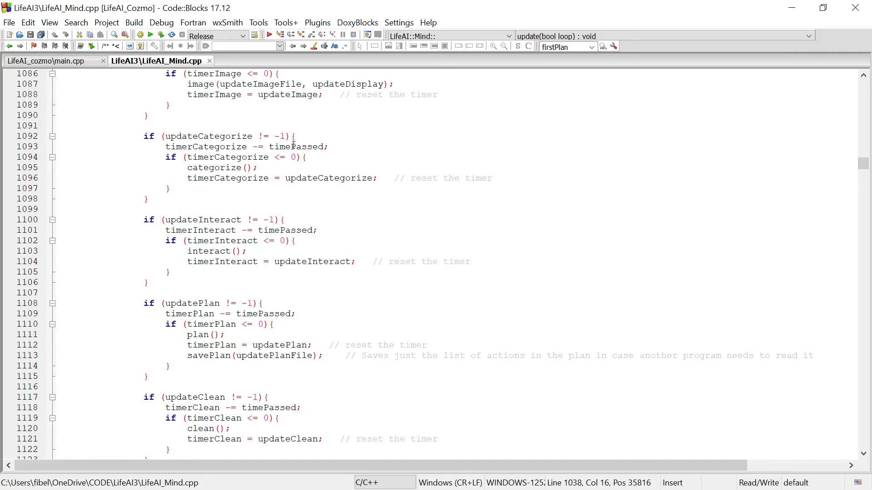
pyautogui.scroll(-3)
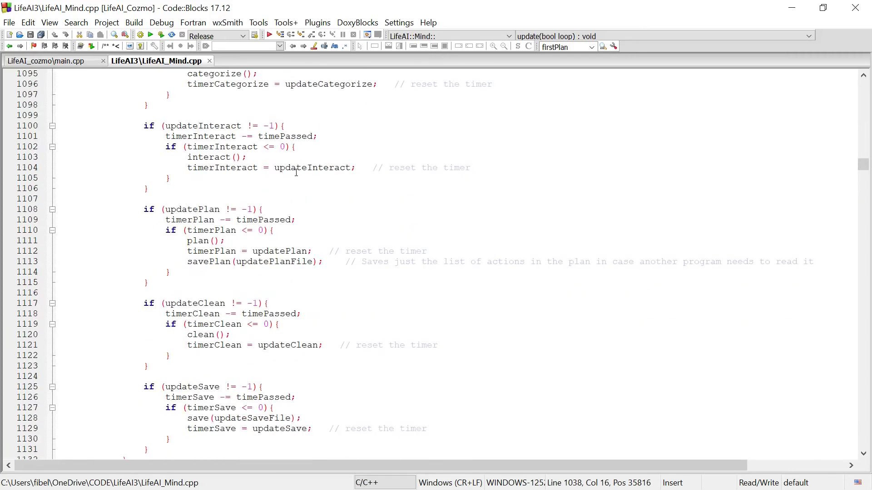
pyautogui.moveTo(312, 167)
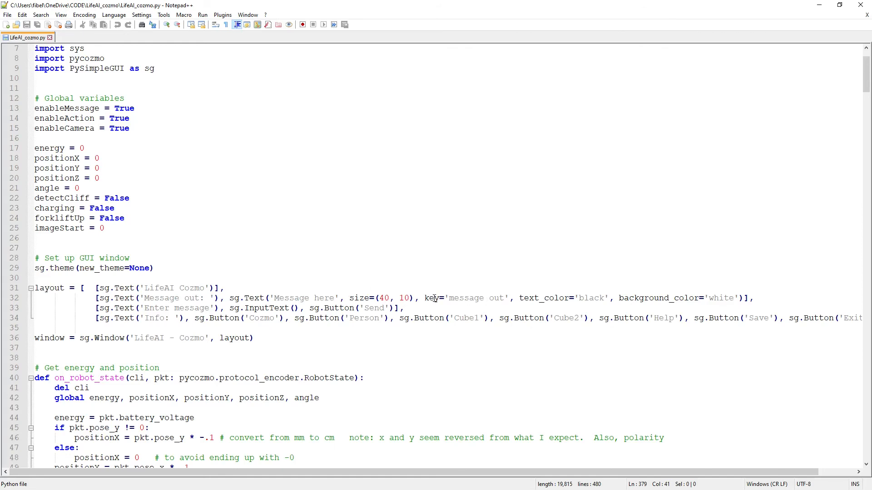
pyautogui.scroll(-3)
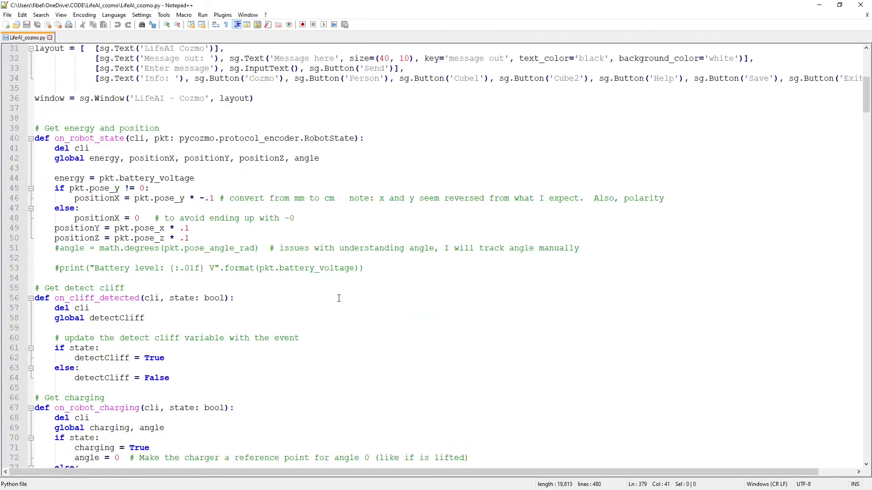
pyautogui.scroll(-3)
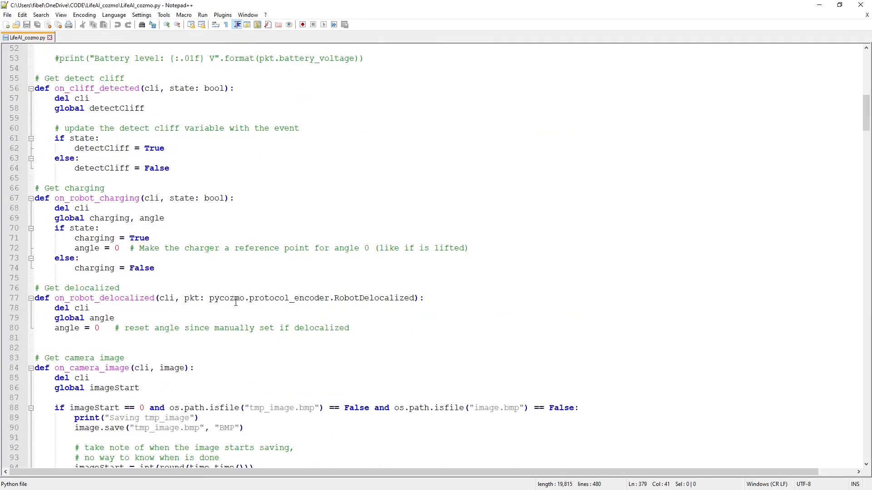
pyautogui.scroll(-3)
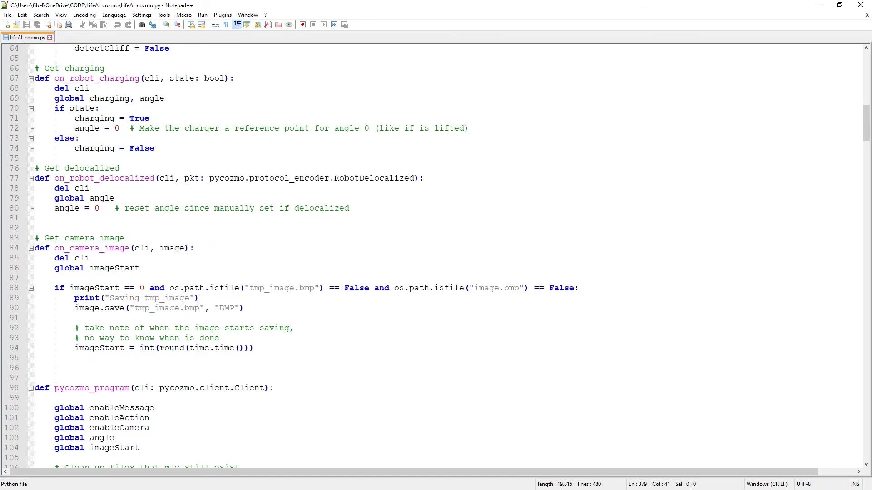
pyautogui.scroll(-3)
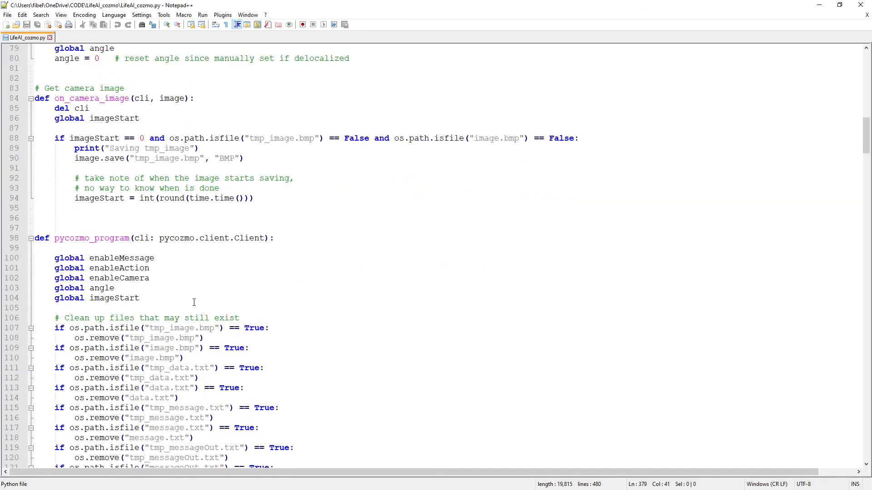
pyautogui.scroll(-3)
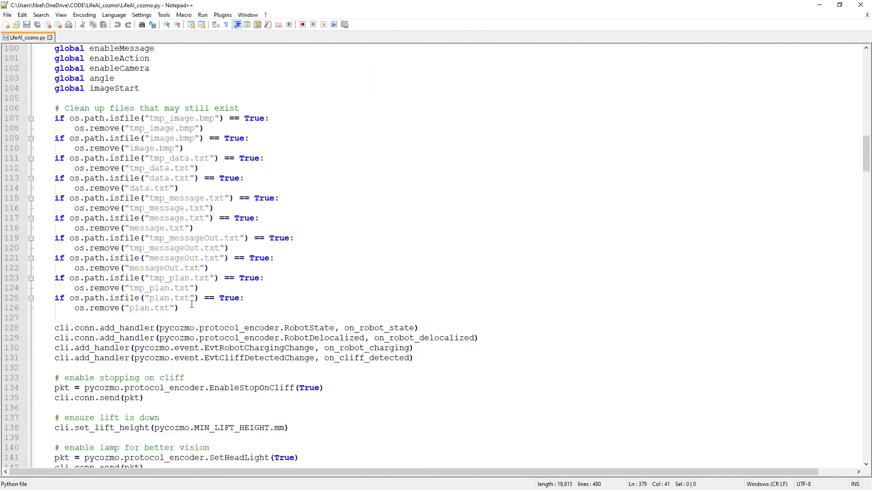
pyautogui.scroll(-3)
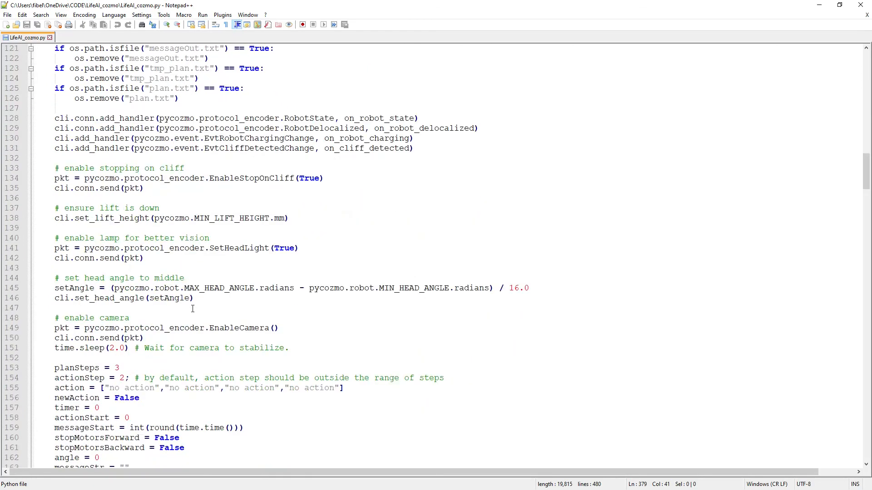
pyautogui.scroll(-3)
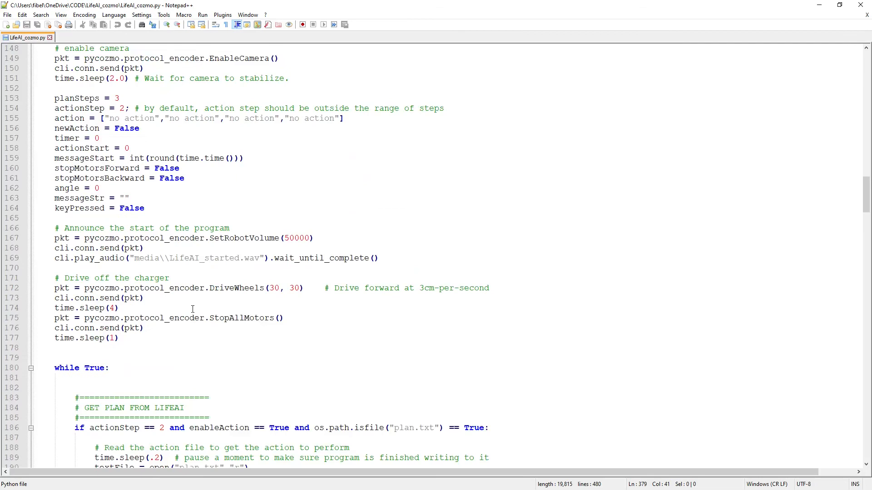
pyautogui.scroll(-3)
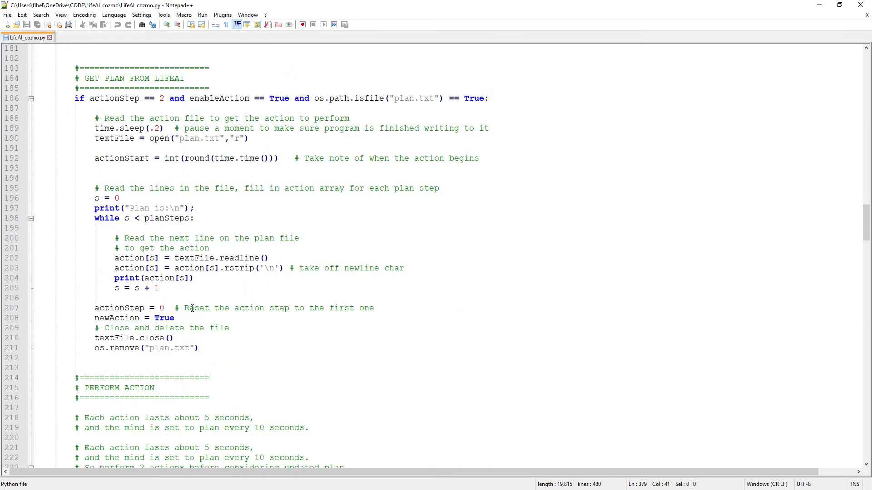
pyautogui.scroll(-3)
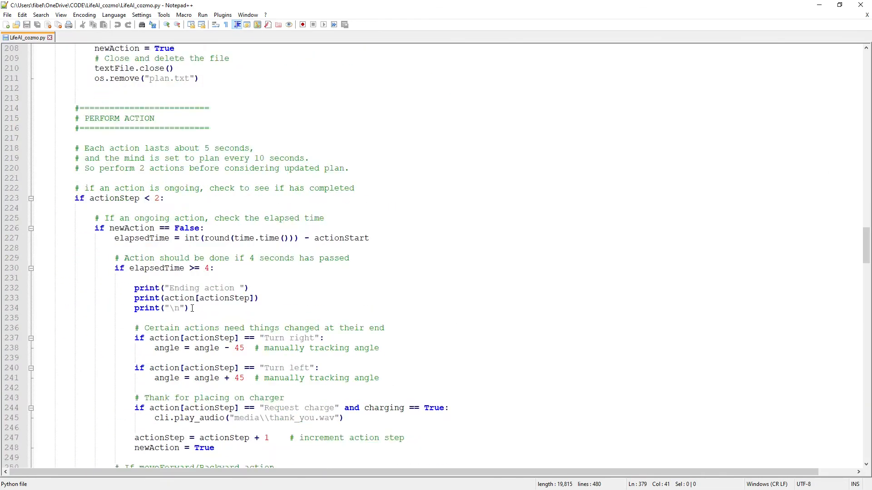